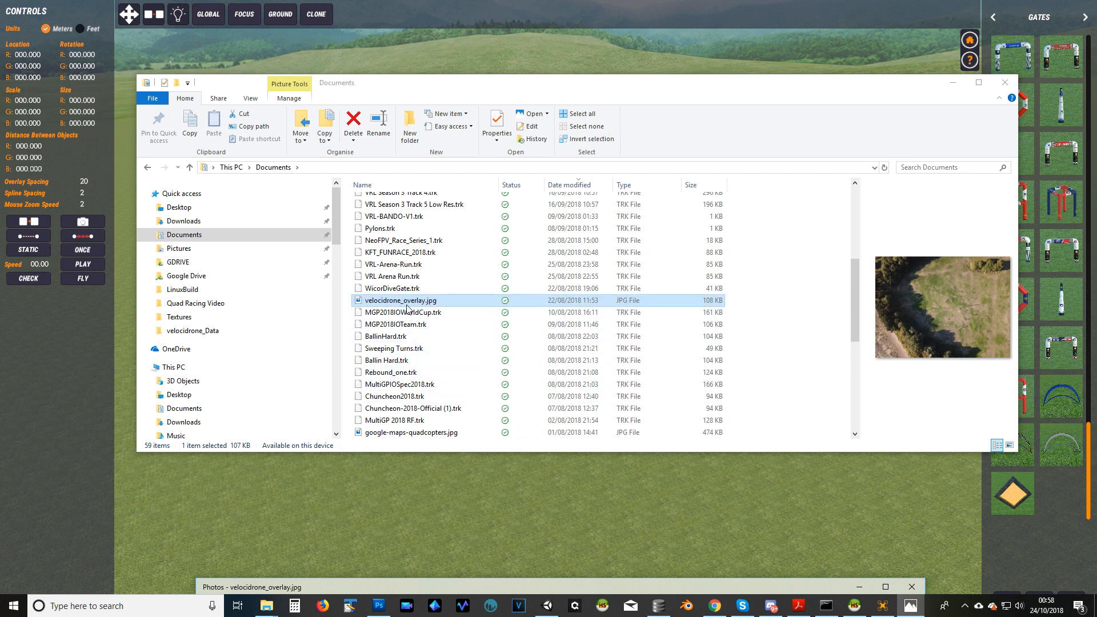
pyautogui.moveTo(440, 306)
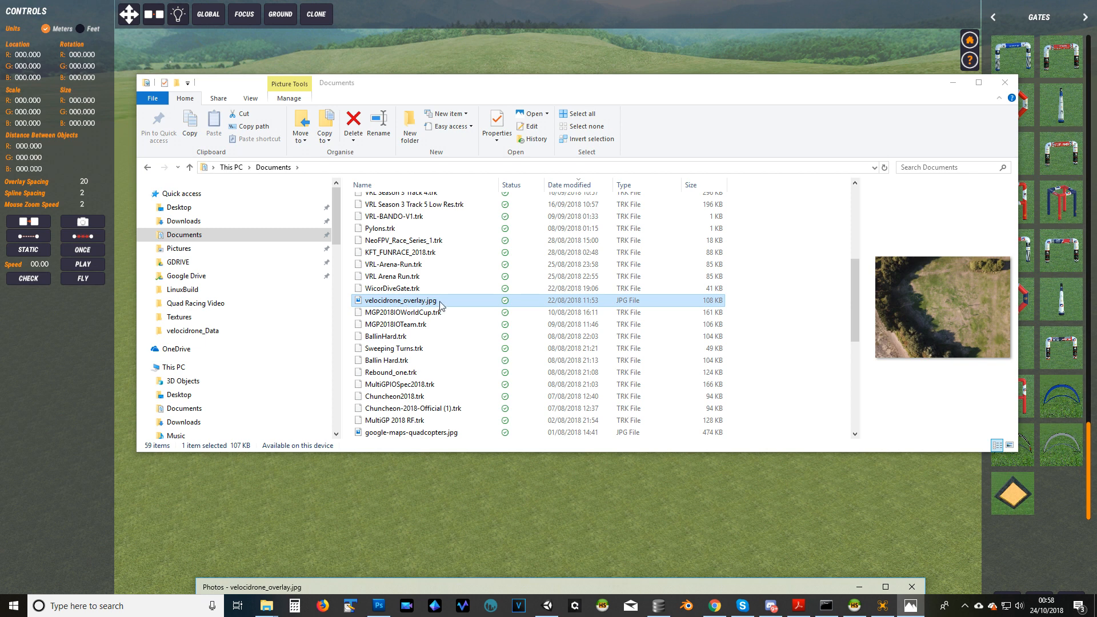
pyautogui.moveTo(386, 306)
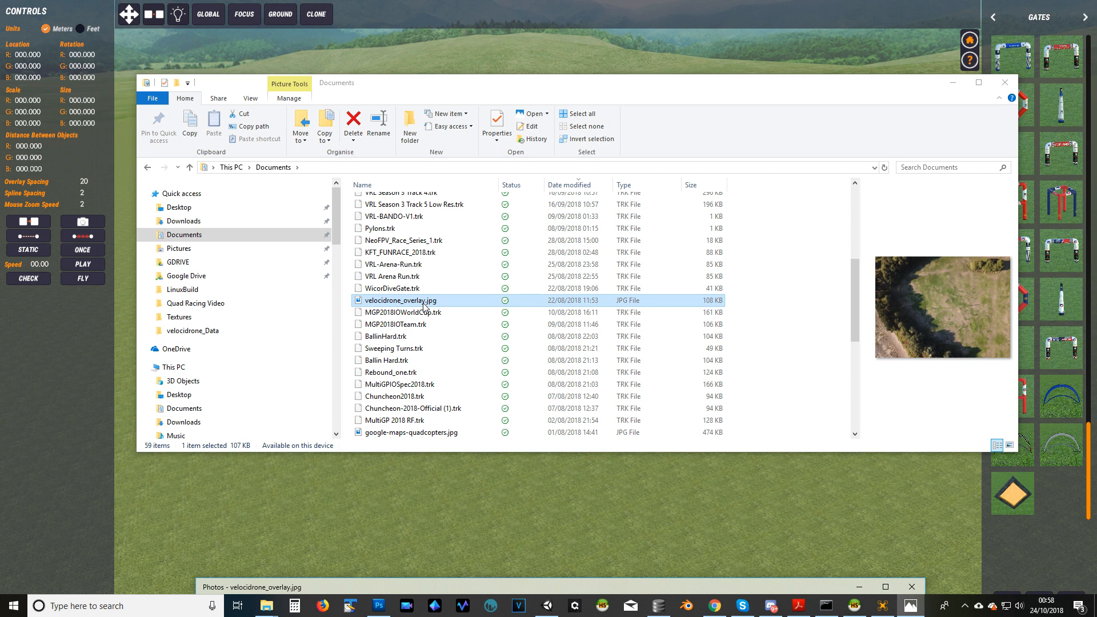
pyautogui.moveTo(423, 306)
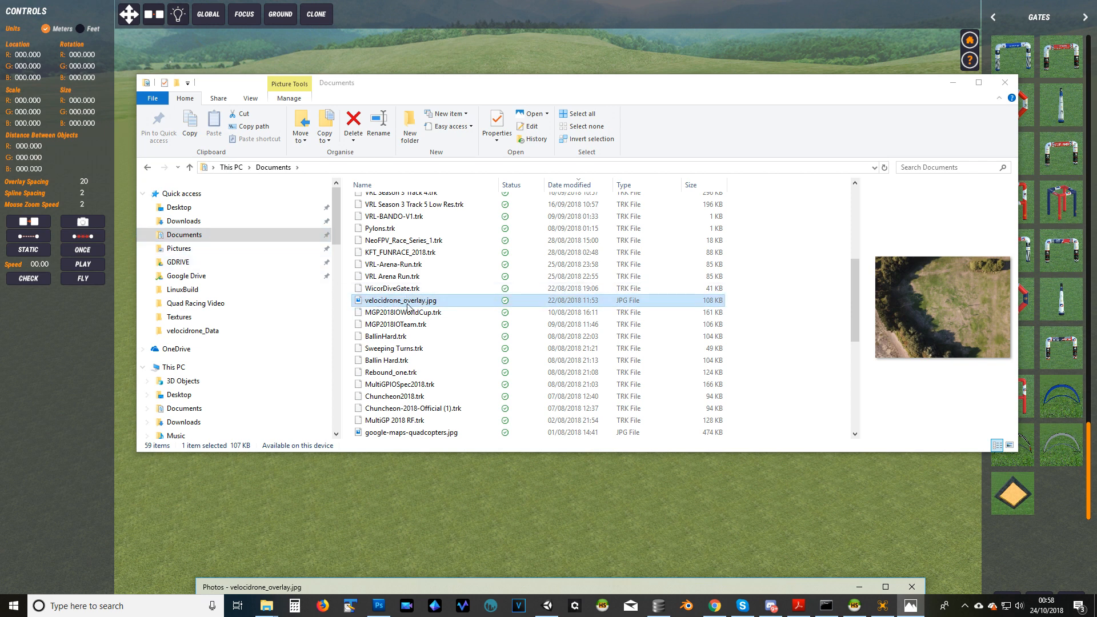
pyautogui.moveTo(873, 337)
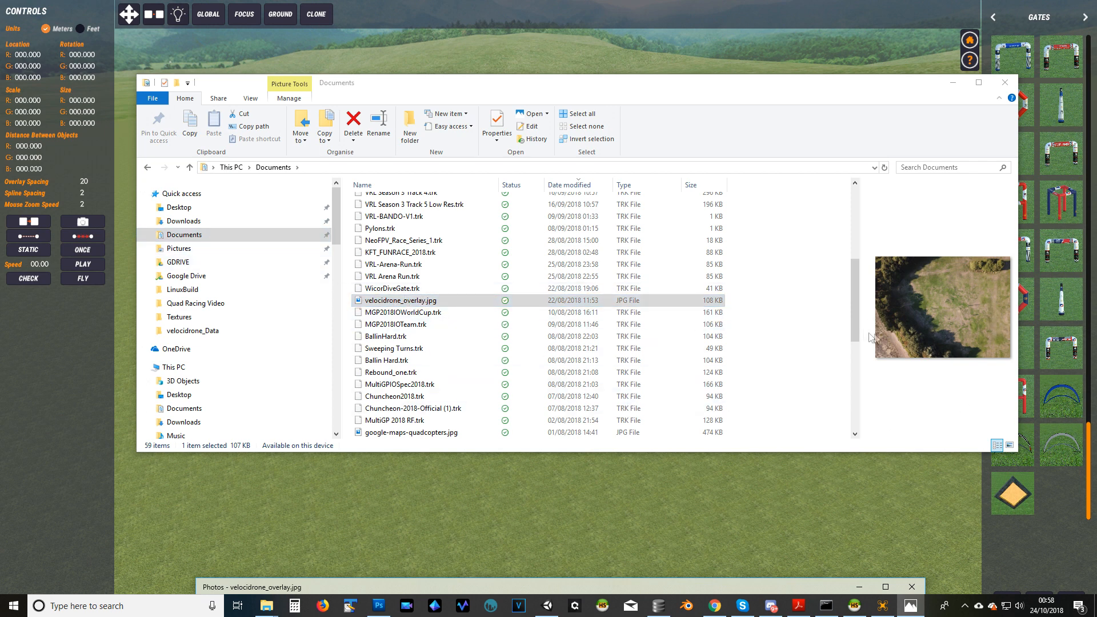
pyautogui.moveTo(948, 312)
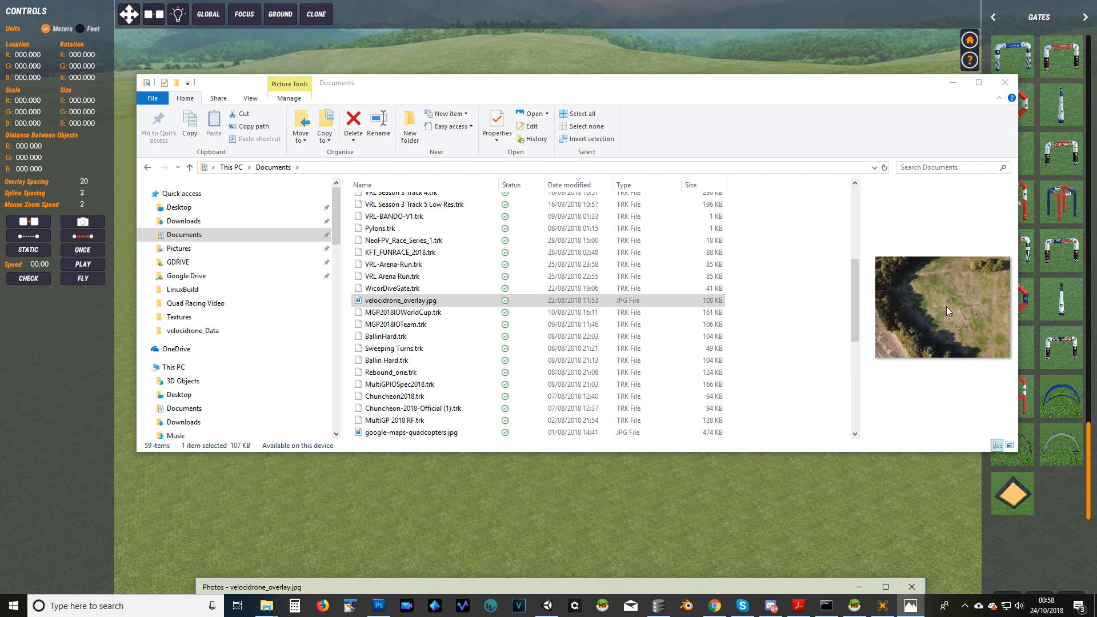
pyautogui.moveTo(925, 333)
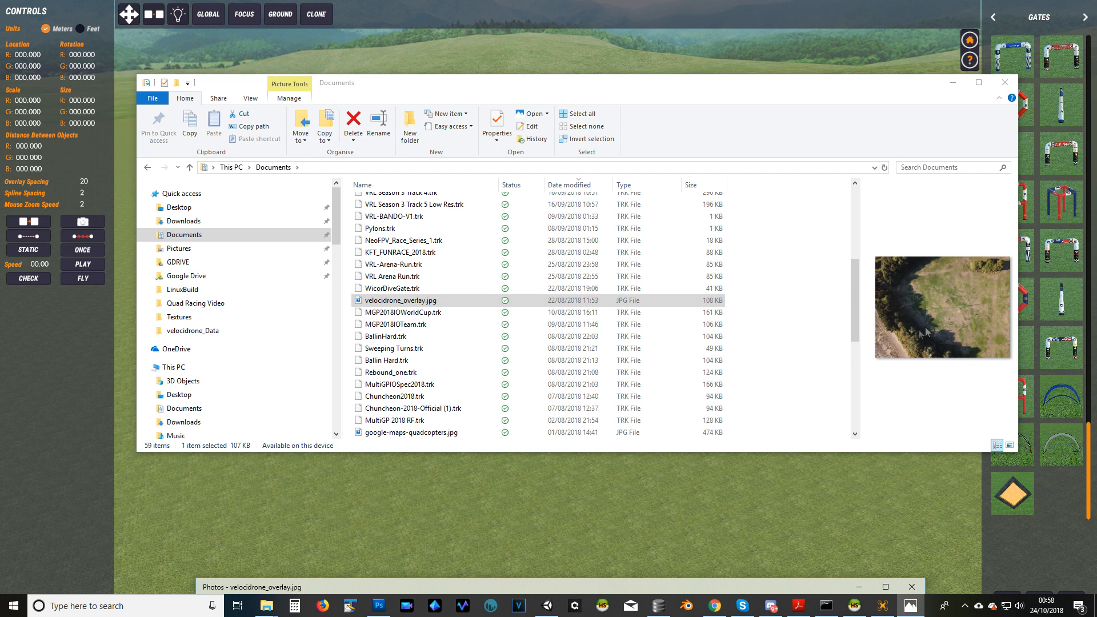
pyautogui.moveTo(973, 302)
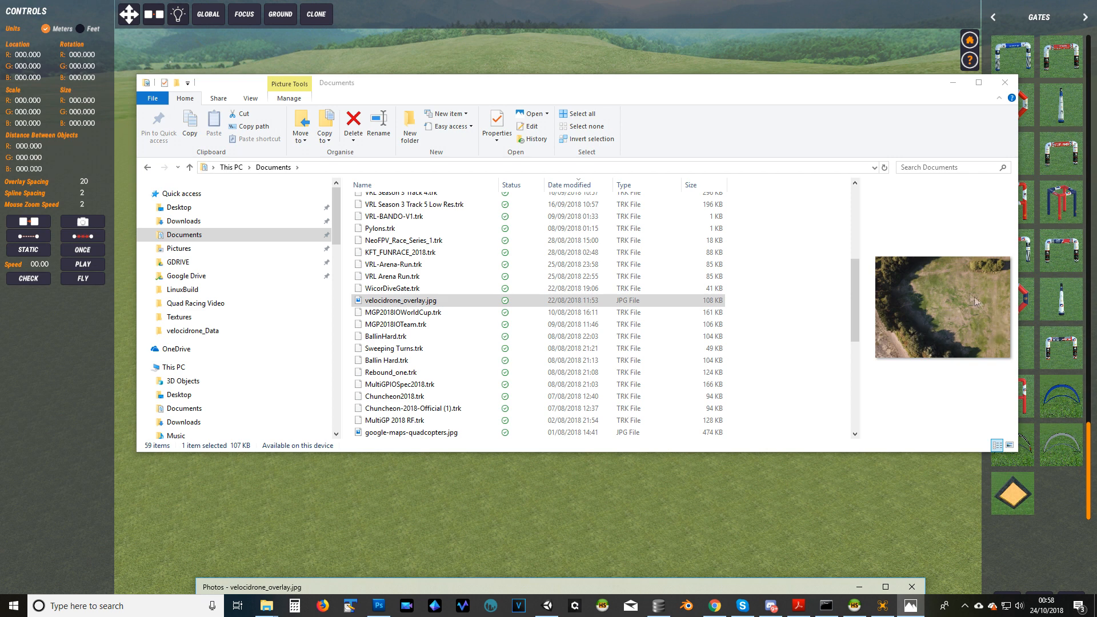
pyautogui.moveTo(939, 327)
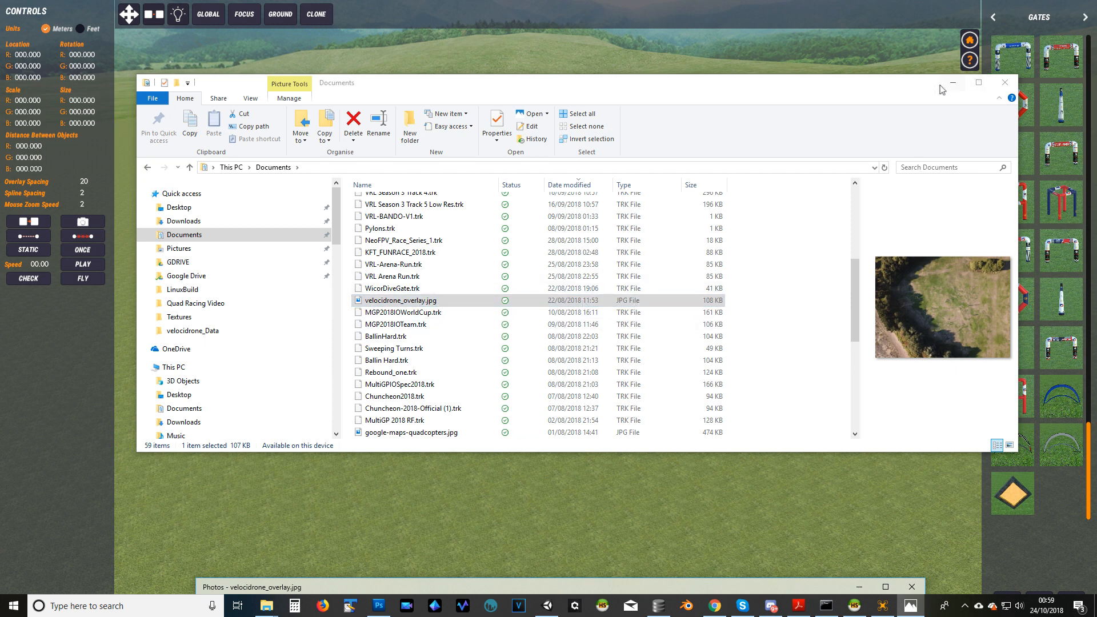
pyautogui.moveTo(396, 304)
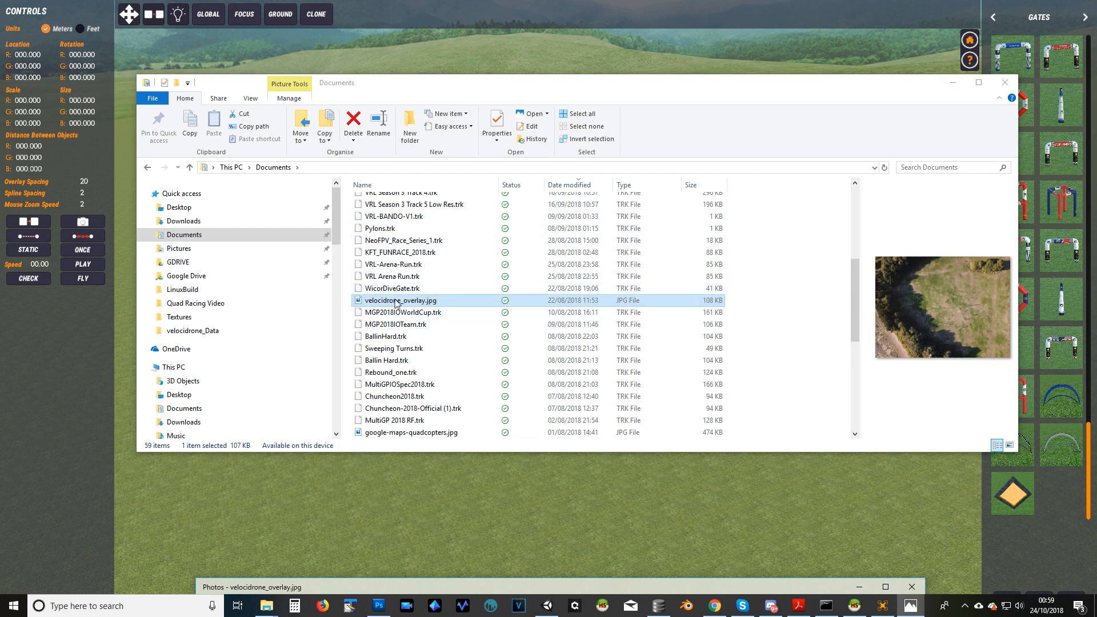
pyautogui.moveTo(433, 308)
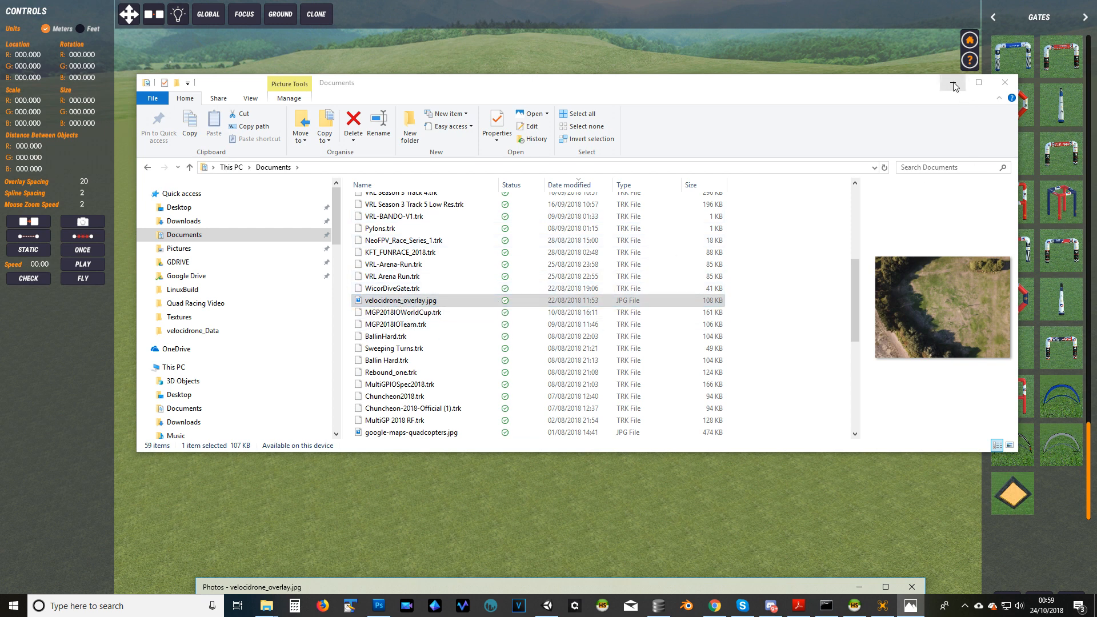
# Step: Hide File Explorer so Photos shows the full velocidrone_overlay.jpg aerial shot of the field
pyautogui.click(1006, 83)
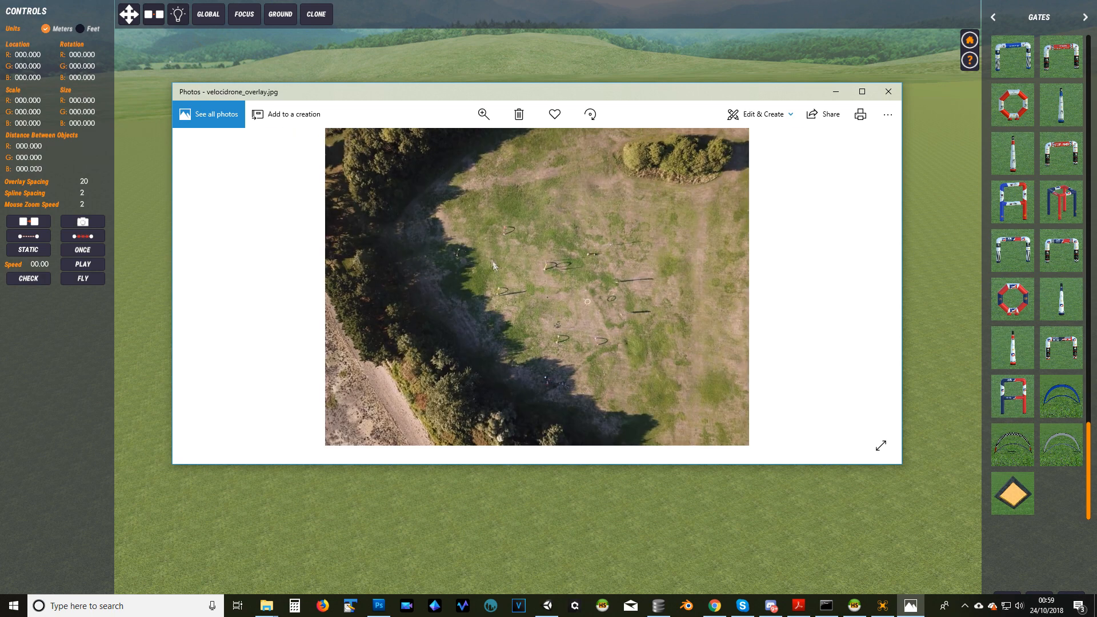
pyautogui.moveTo(543, 271)
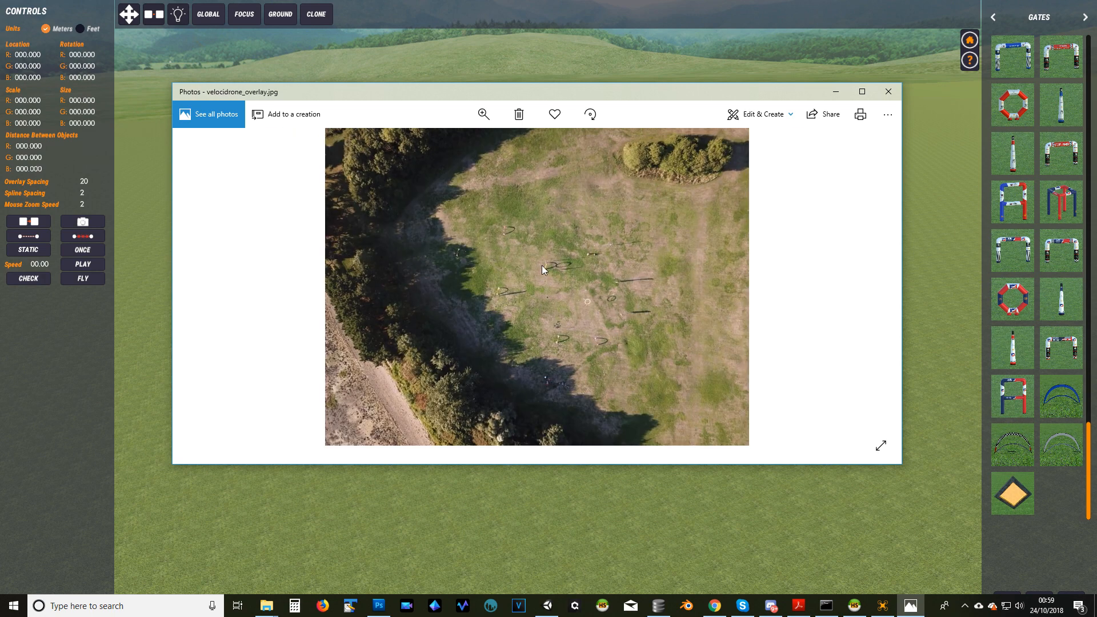
pyautogui.moveTo(578, 343)
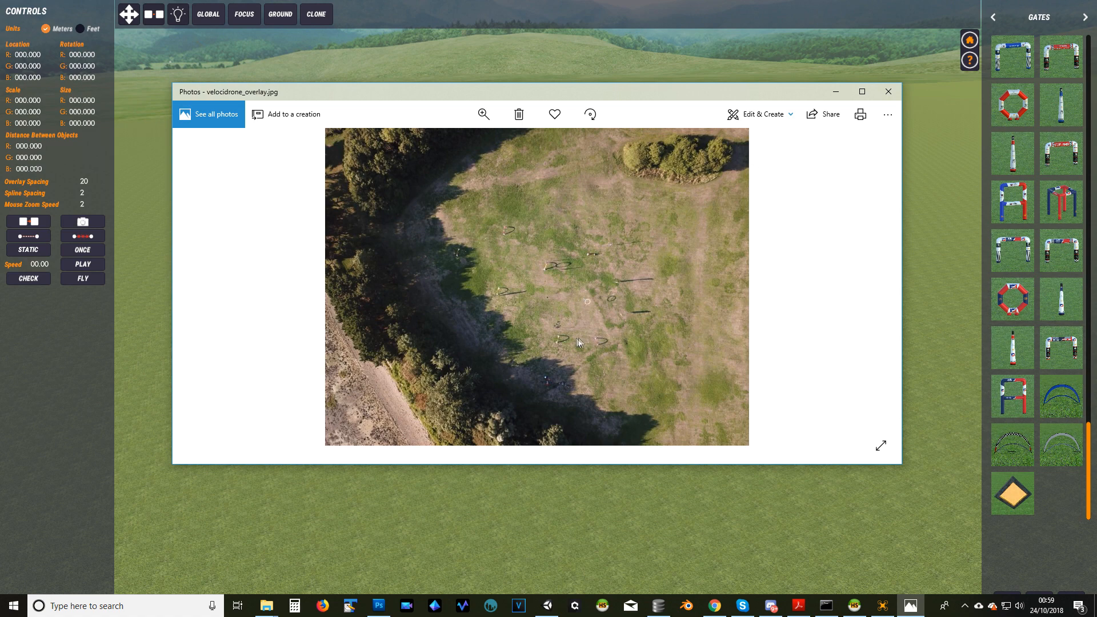
pyautogui.moveTo(620, 226)
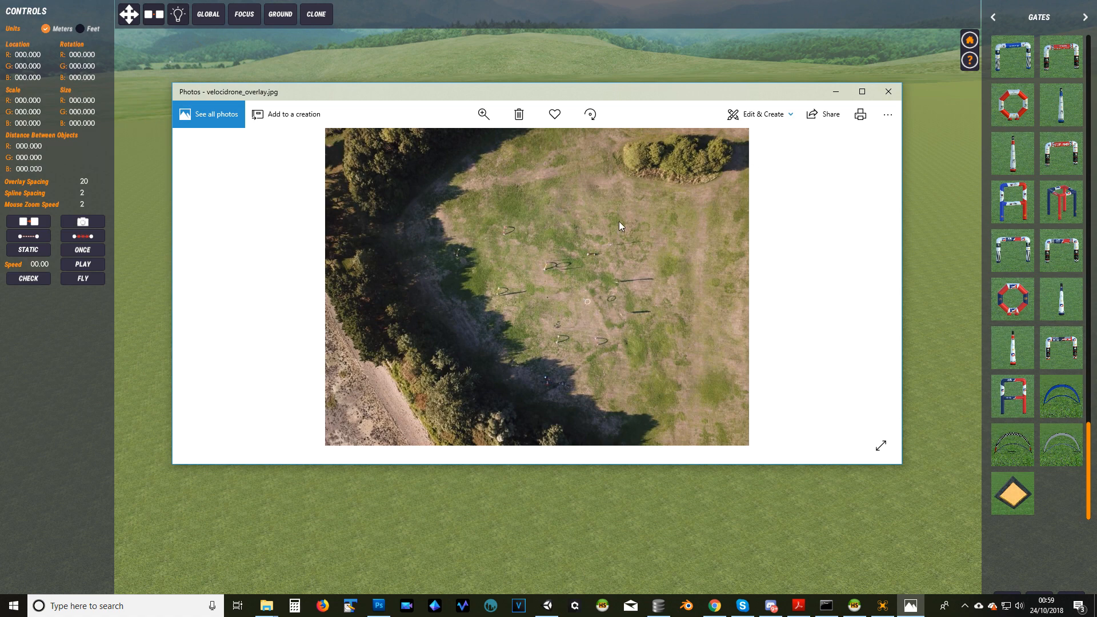
pyautogui.moveTo(515, 226)
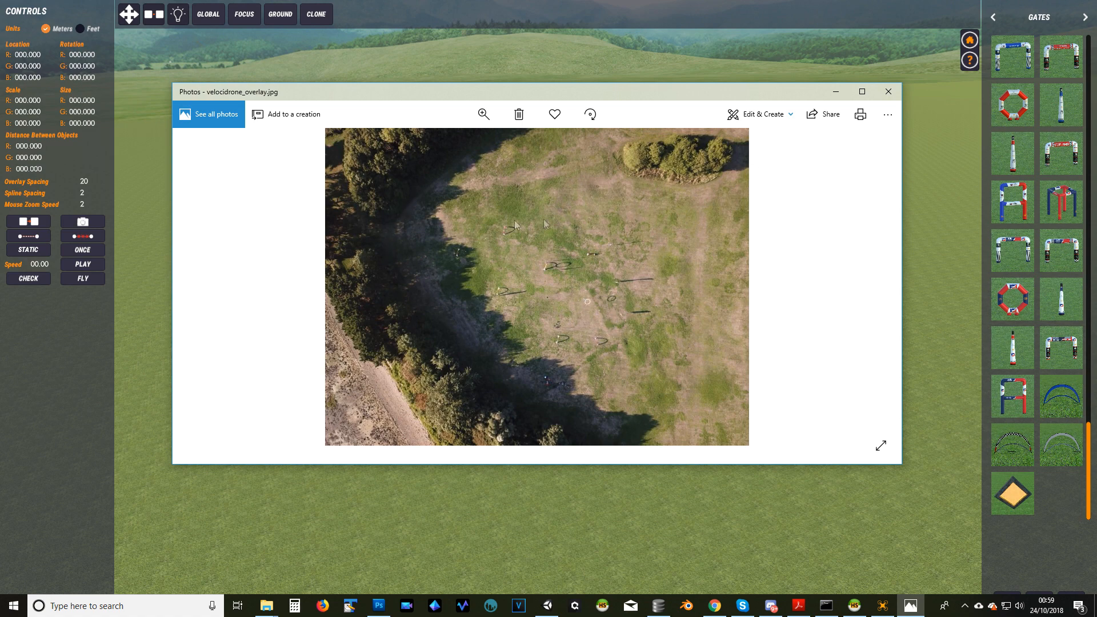
pyautogui.moveTo(498, 297)
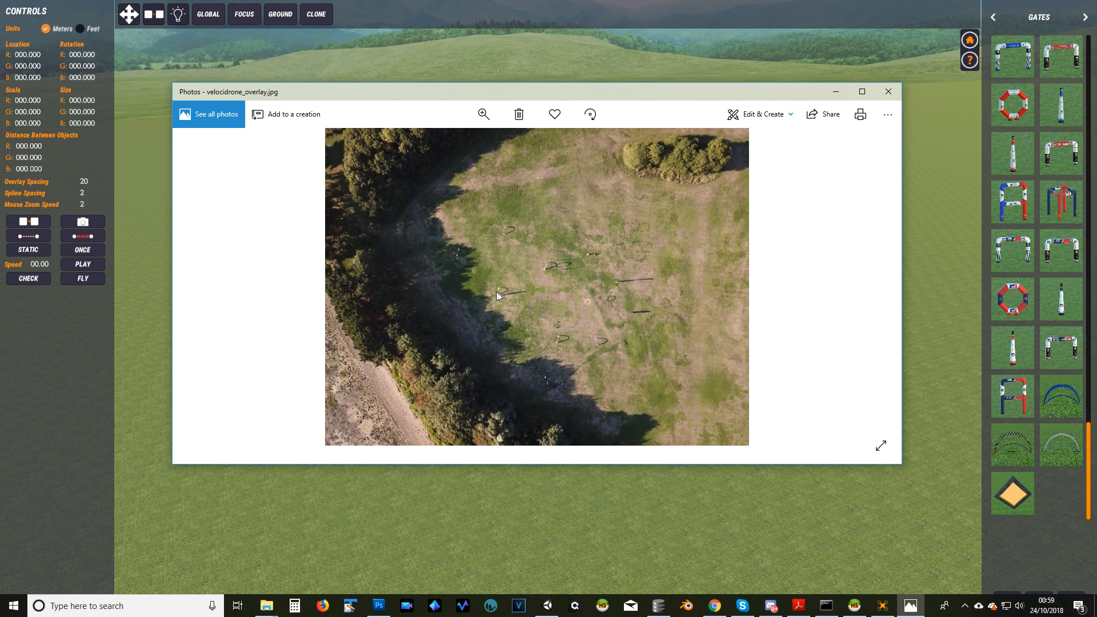
pyautogui.moveTo(560, 343)
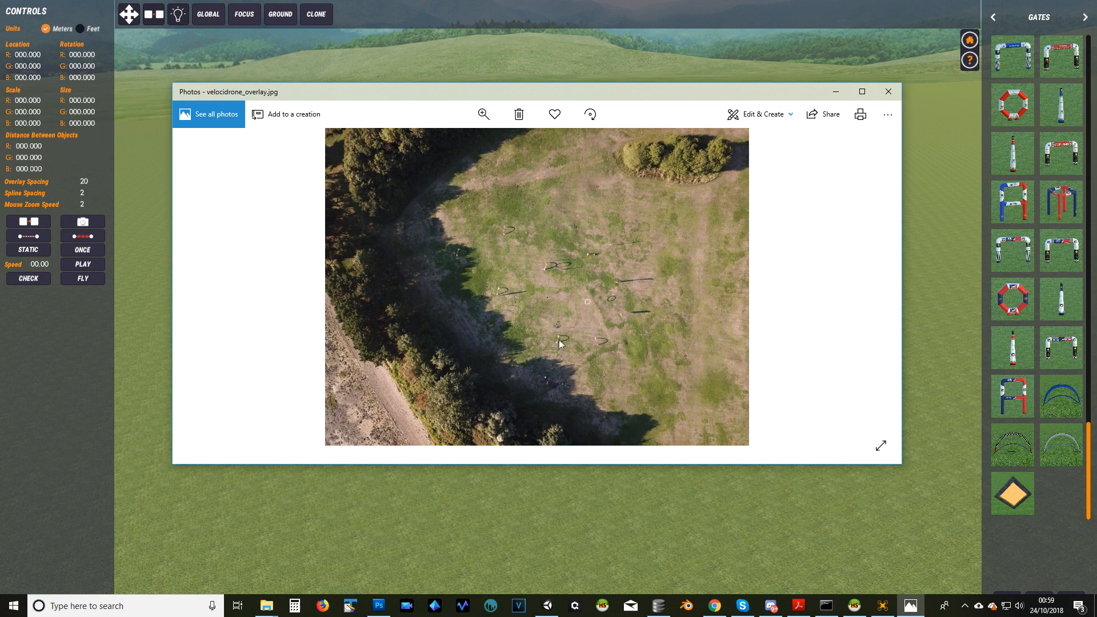
pyautogui.moveTo(500, 296)
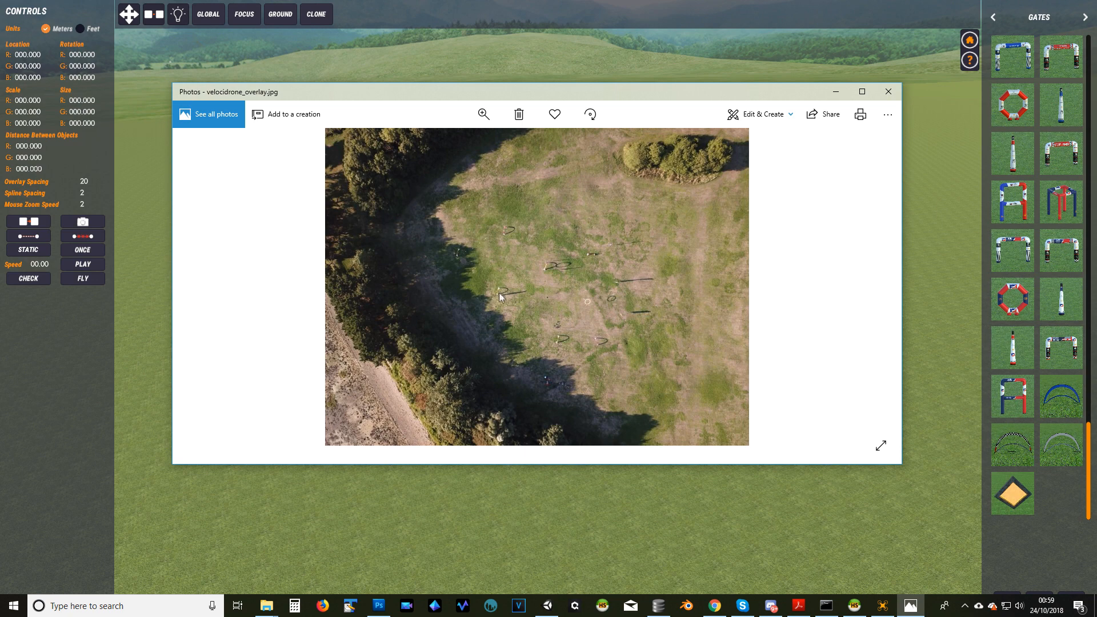
pyautogui.moveTo(560, 345)
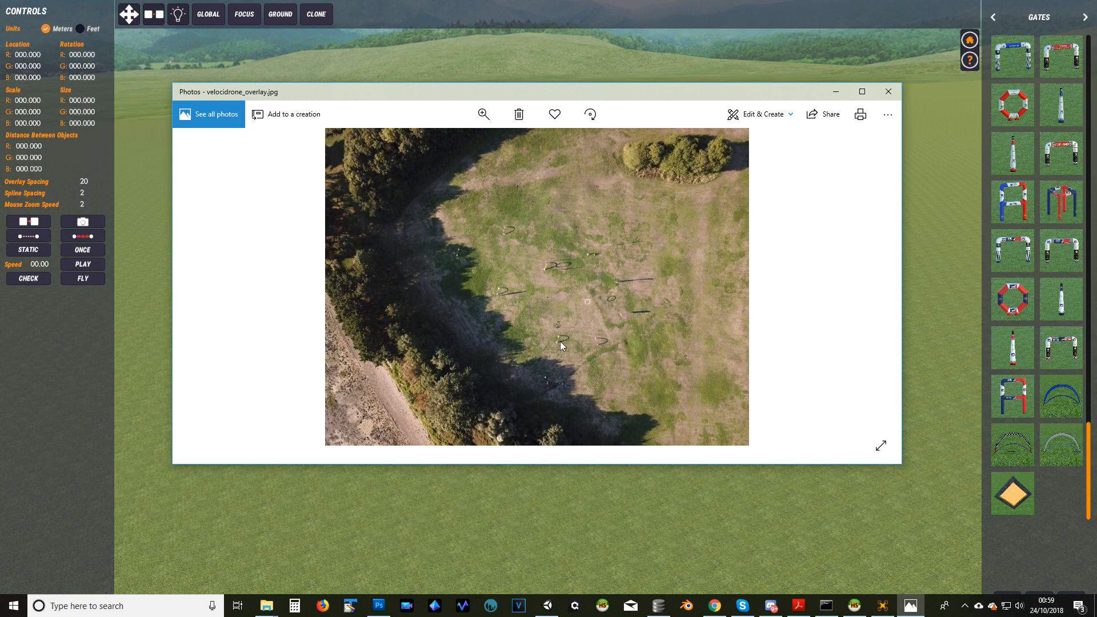
pyautogui.moveTo(498, 299)
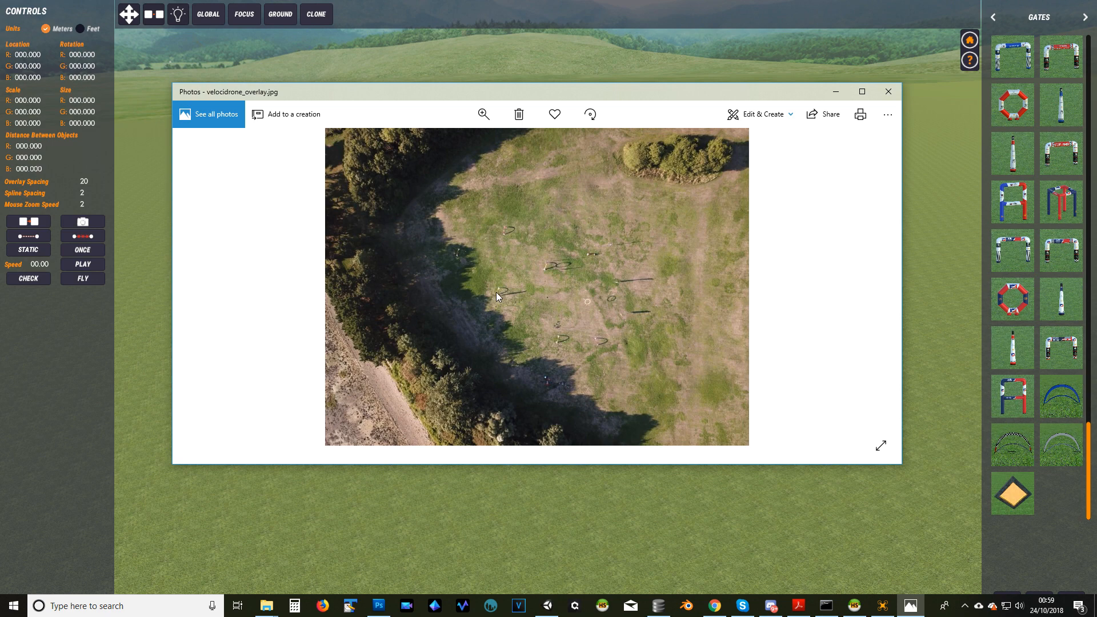
pyautogui.moveTo(557, 344)
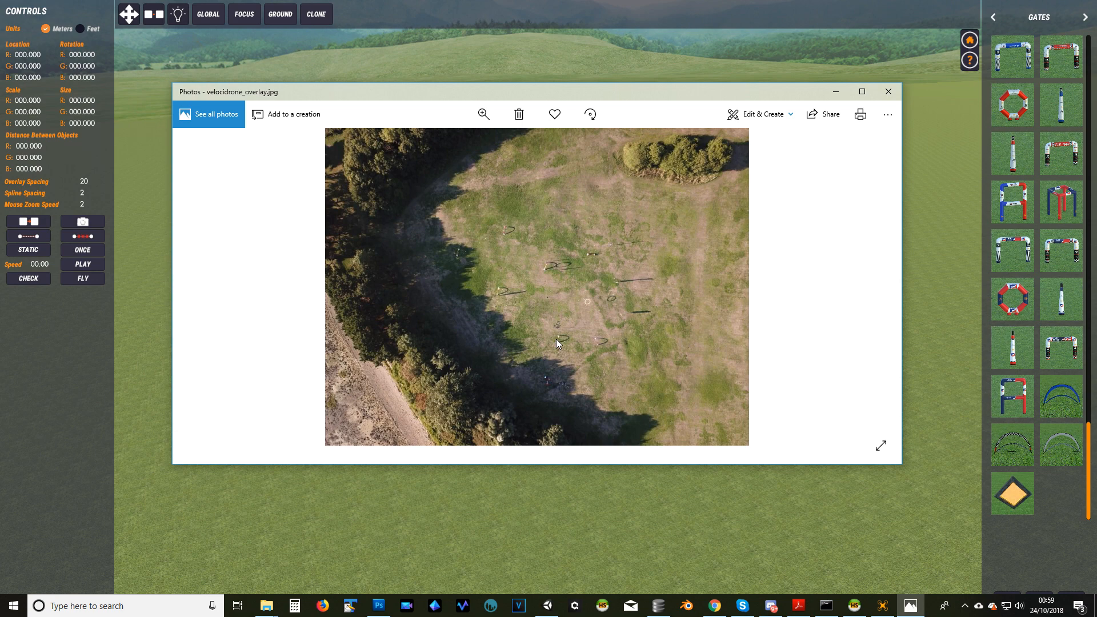
pyautogui.moveTo(601, 244)
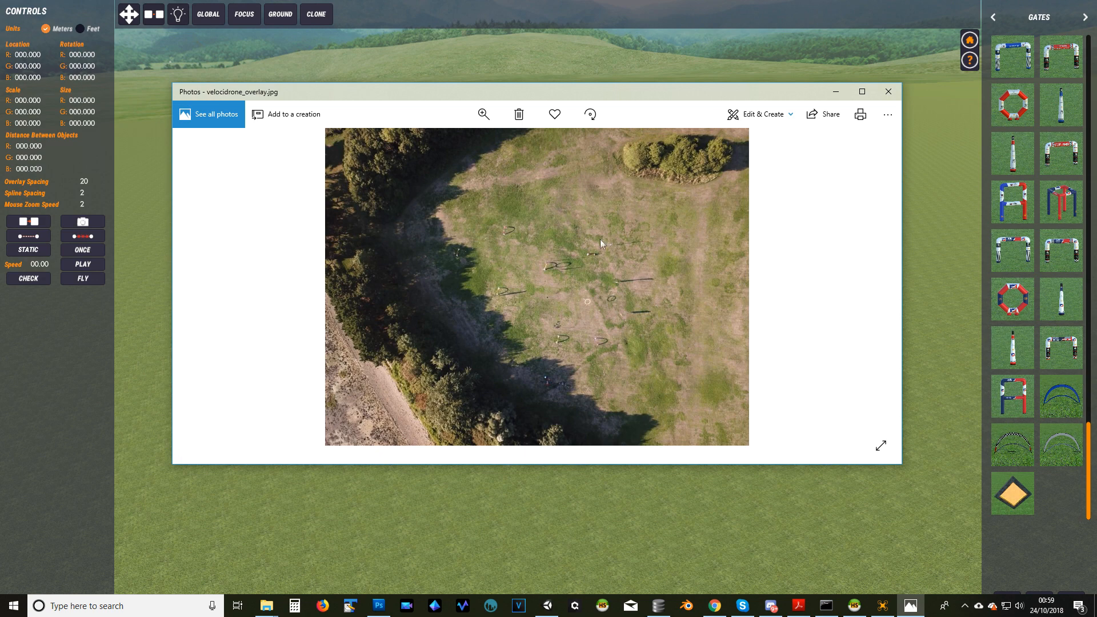
pyautogui.moveTo(532, 268)
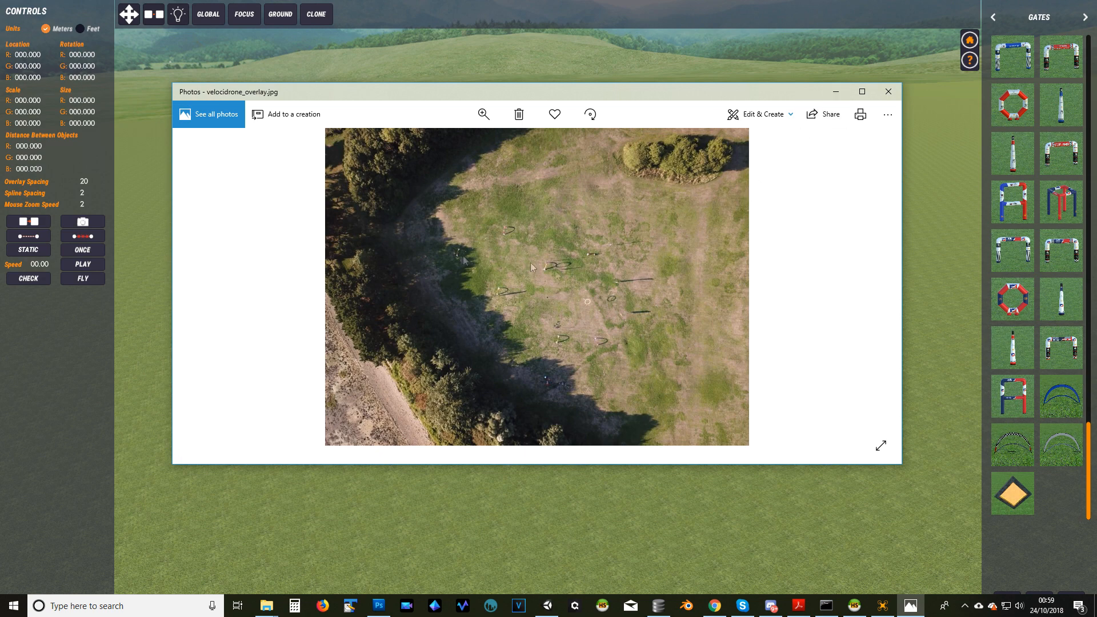
# Step: Leave Photos and return to the Velocidrone track editor with the empty grass field
pyautogui.click(888, 91)
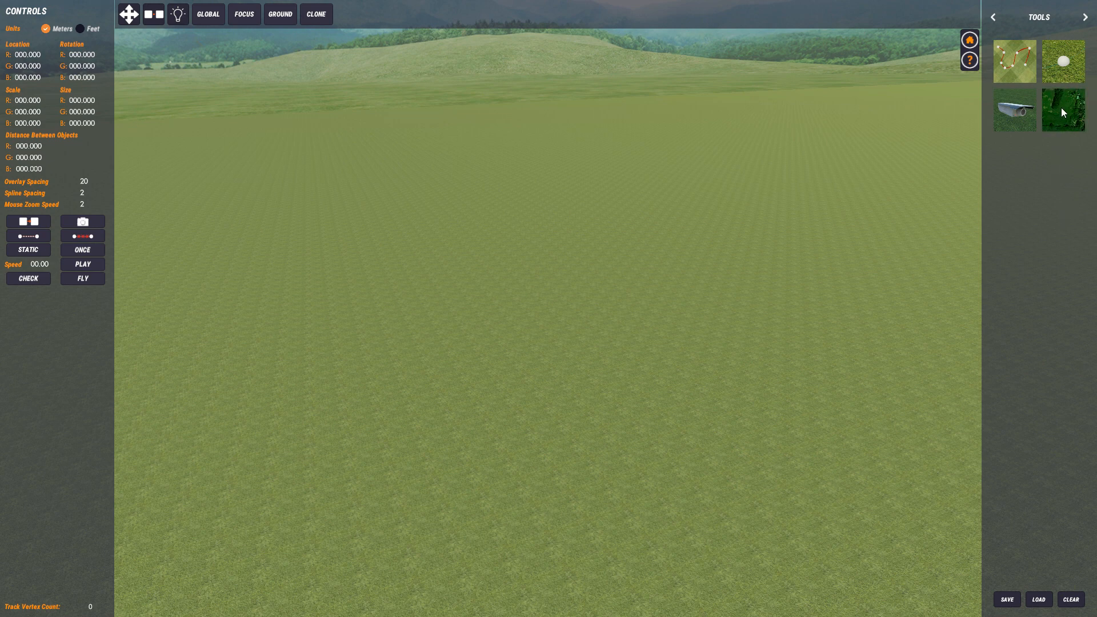
pyautogui.moveTo(513, 321)
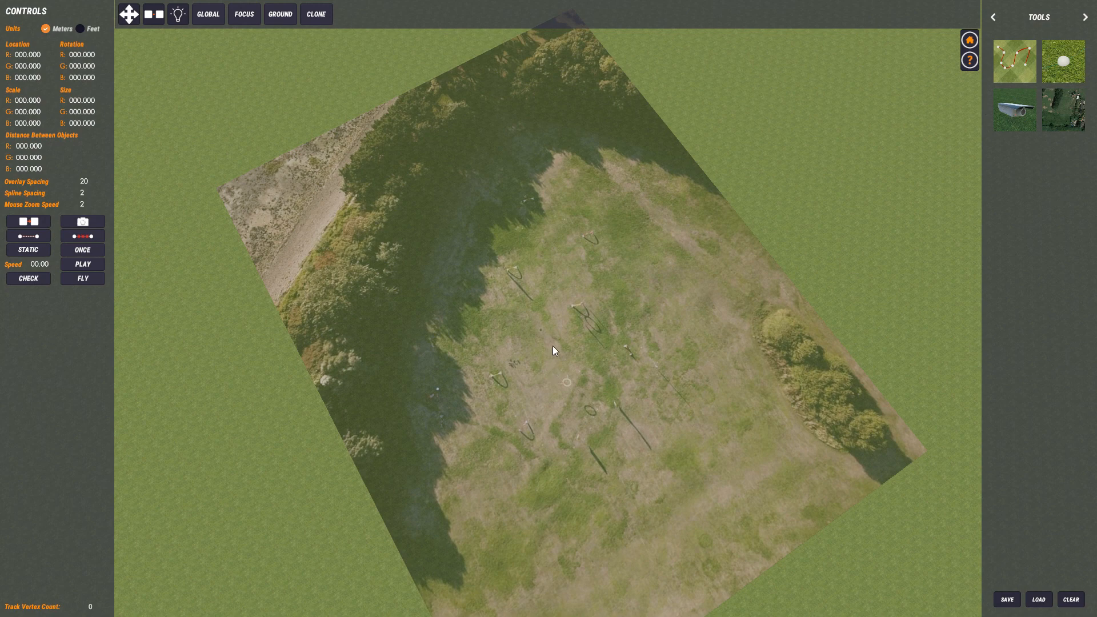
pyautogui.click(553, 350)
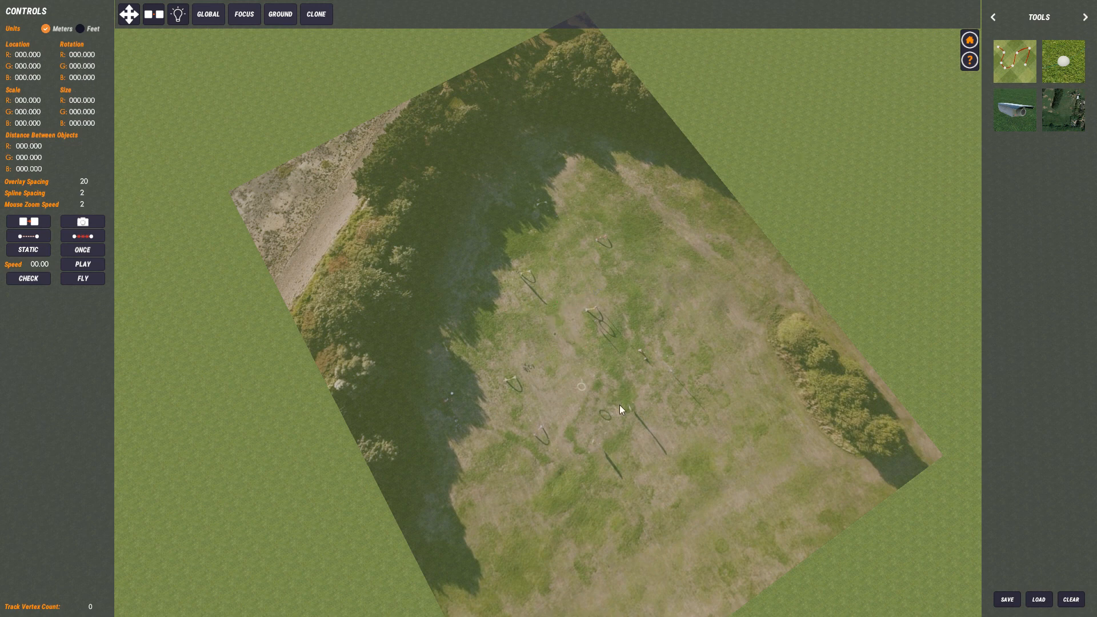
pyautogui.moveTo(608, 290)
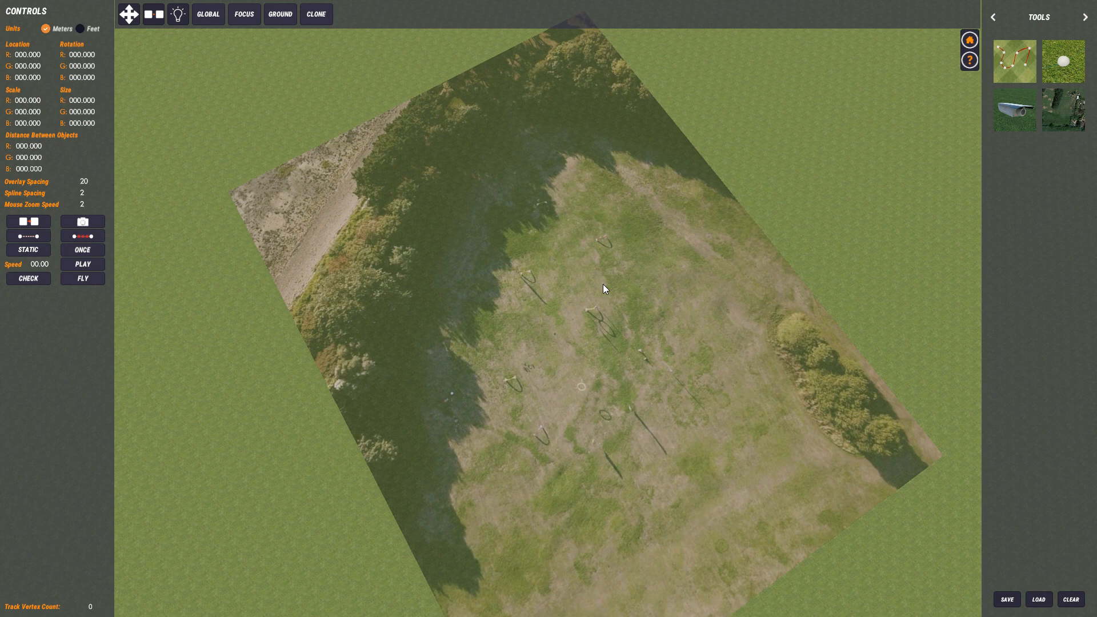
pyautogui.moveTo(535, 408)
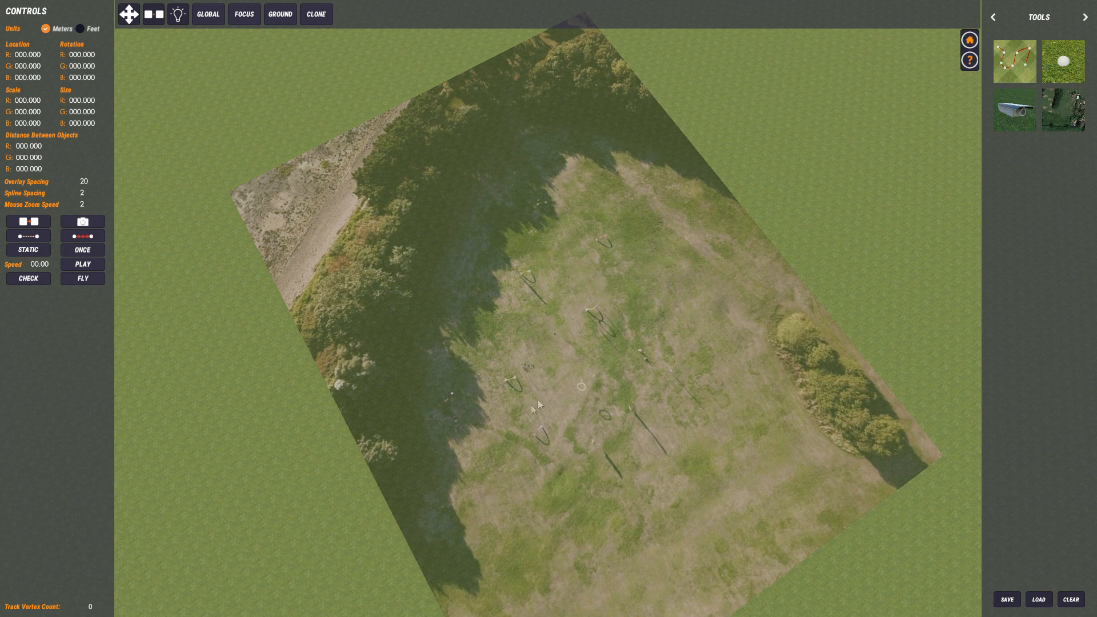
pyautogui.moveTo(625, 378)
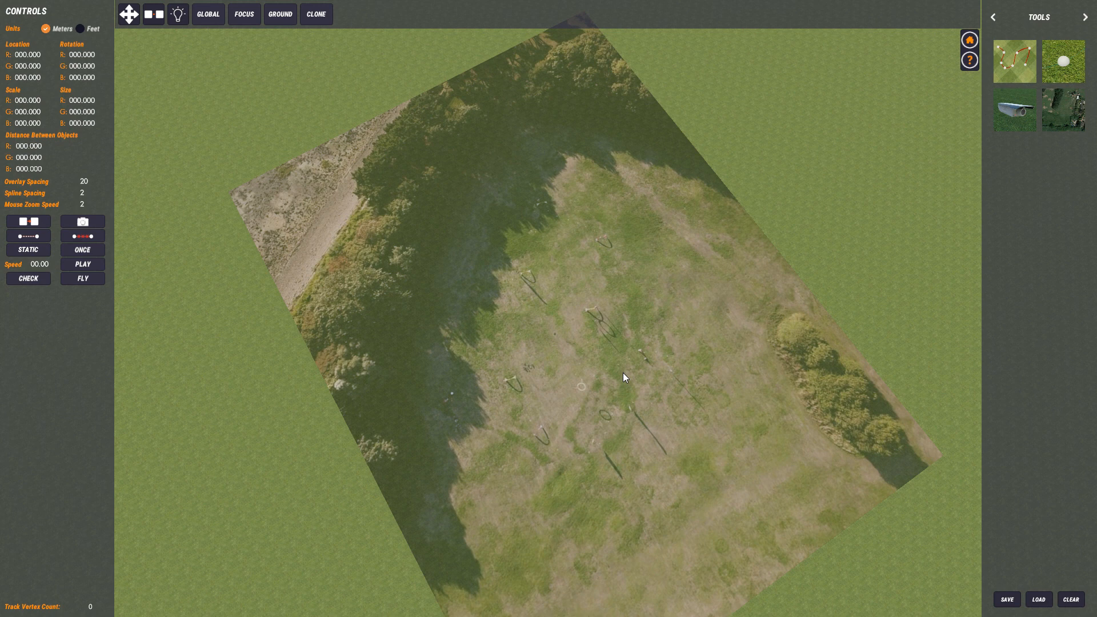
pyautogui.moveTo(454, 349)
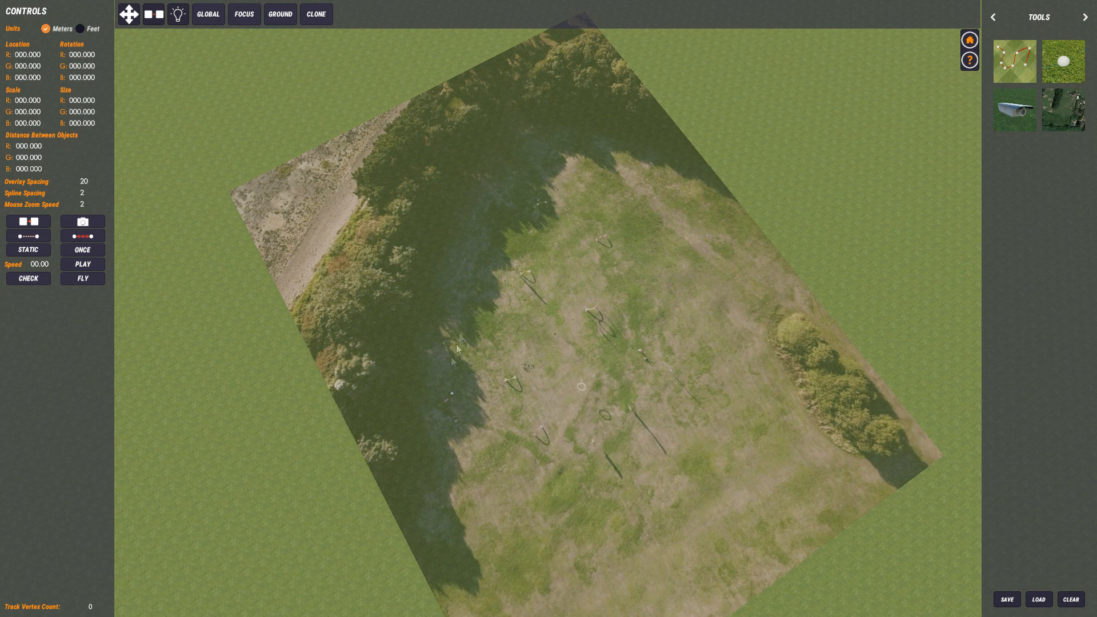
pyautogui.moveTo(459, 249)
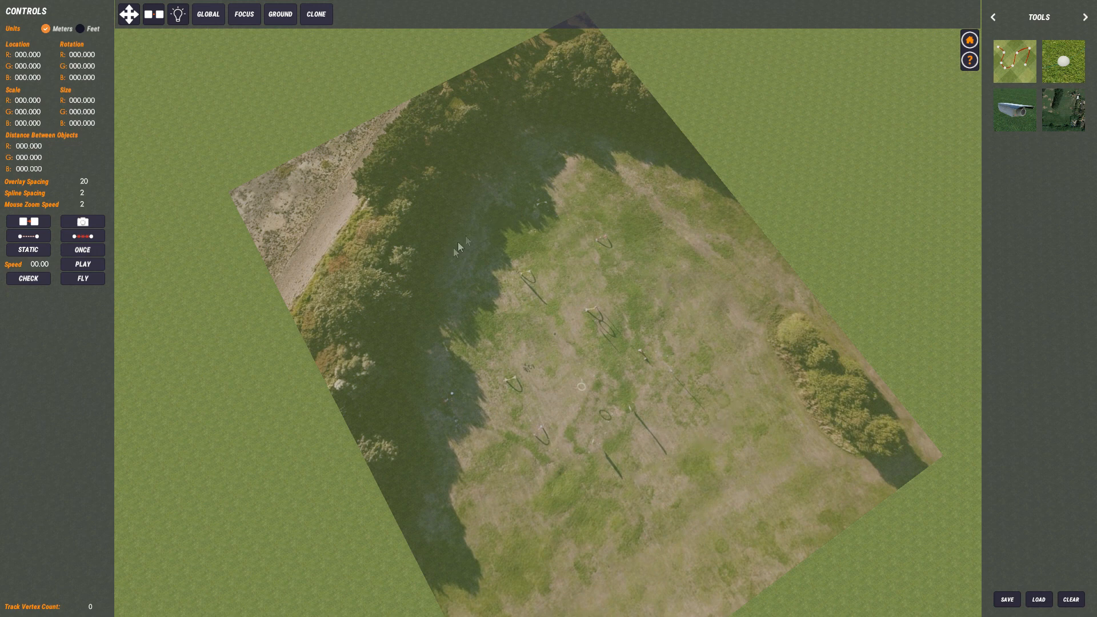
pyautogui.moveTo(653, 311)
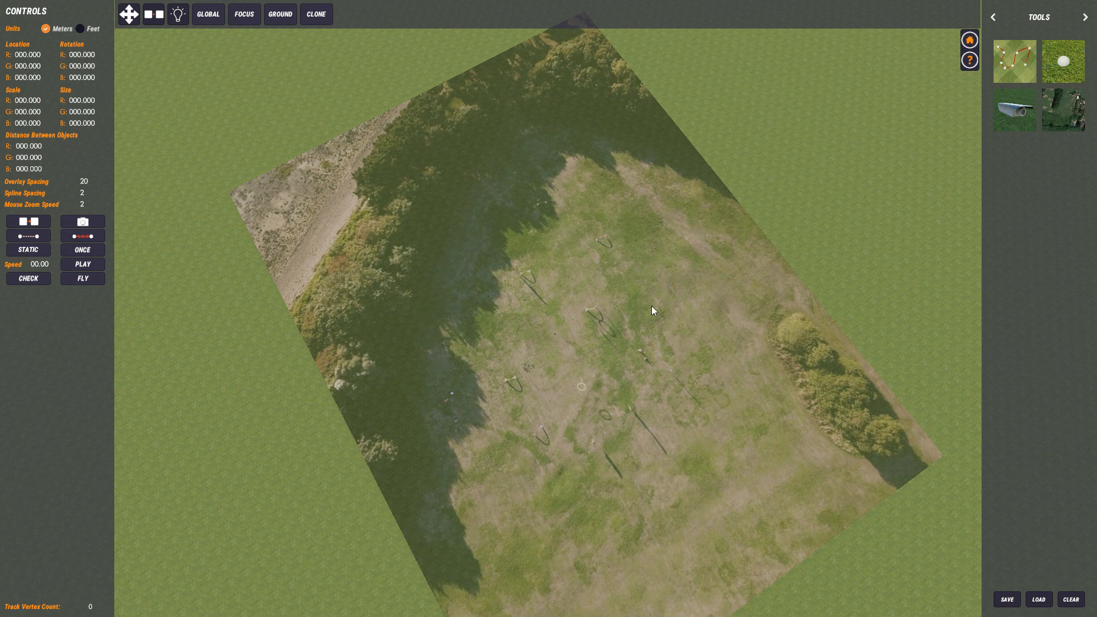
pyautogui.moveTo(6, 183)
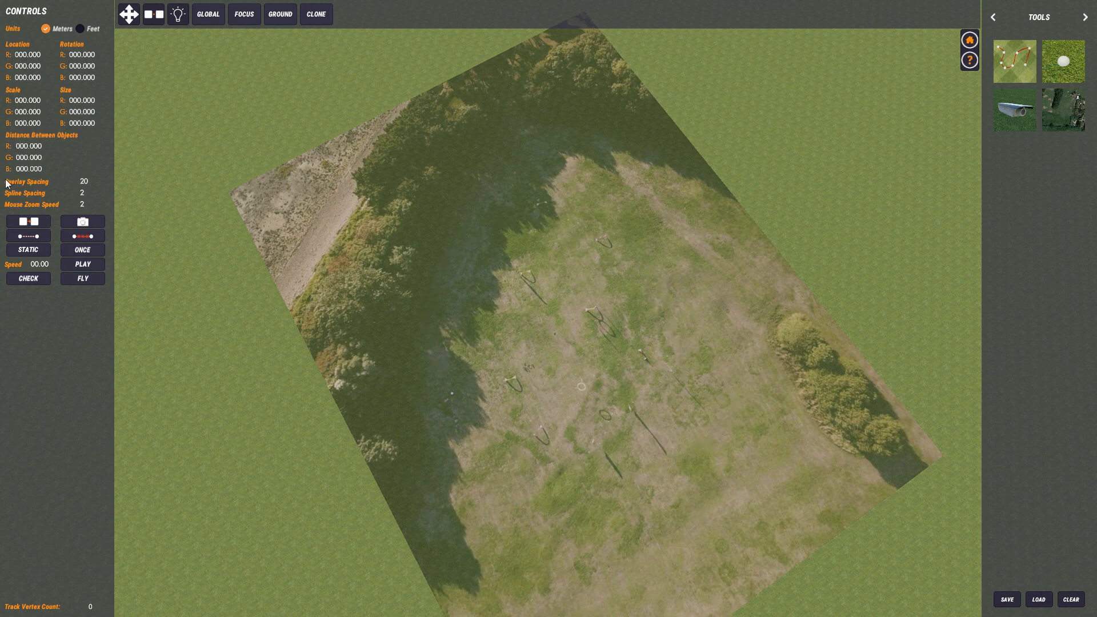
pyautogui.moveTo(92, 189)
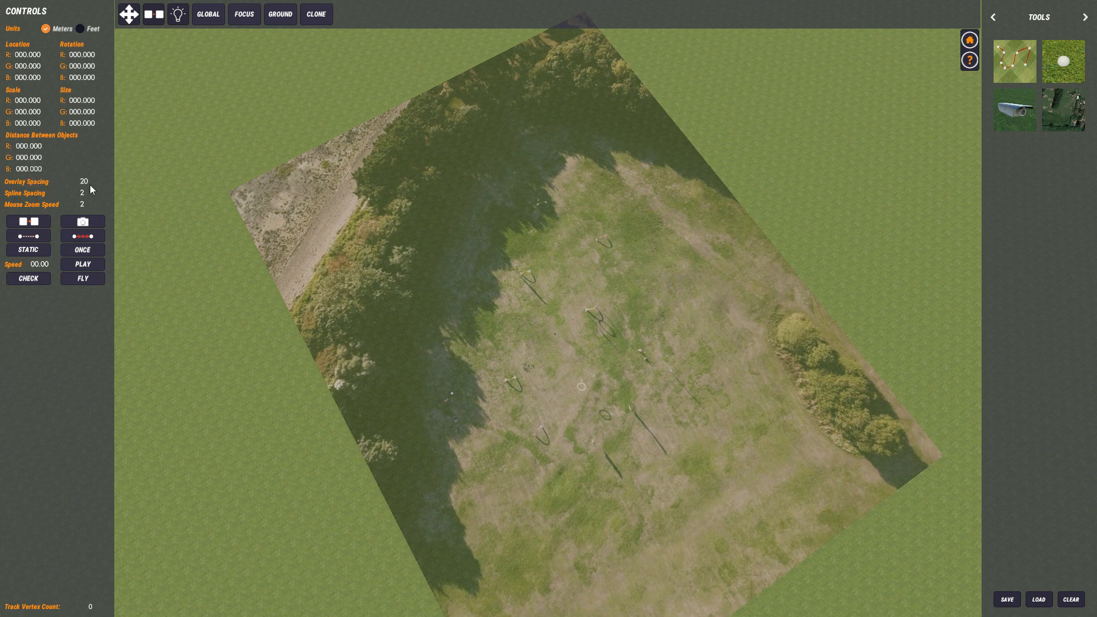
pyautogui.moveTo(85, 186)
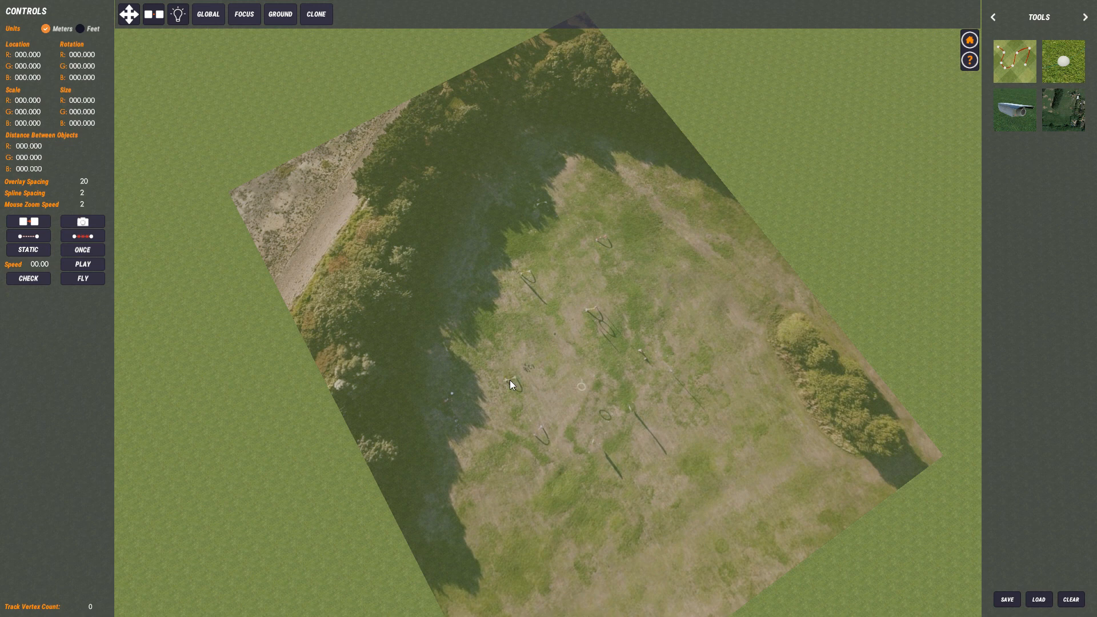
pyautogui.moveTo(526, 286)
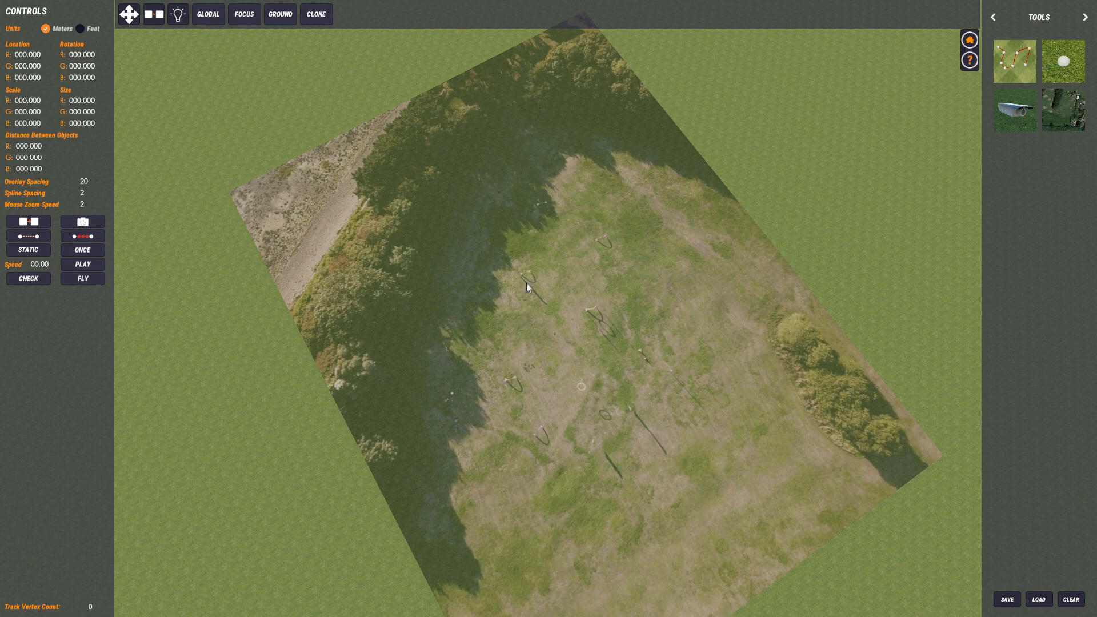
pyautogui.moveTo(513, 384)
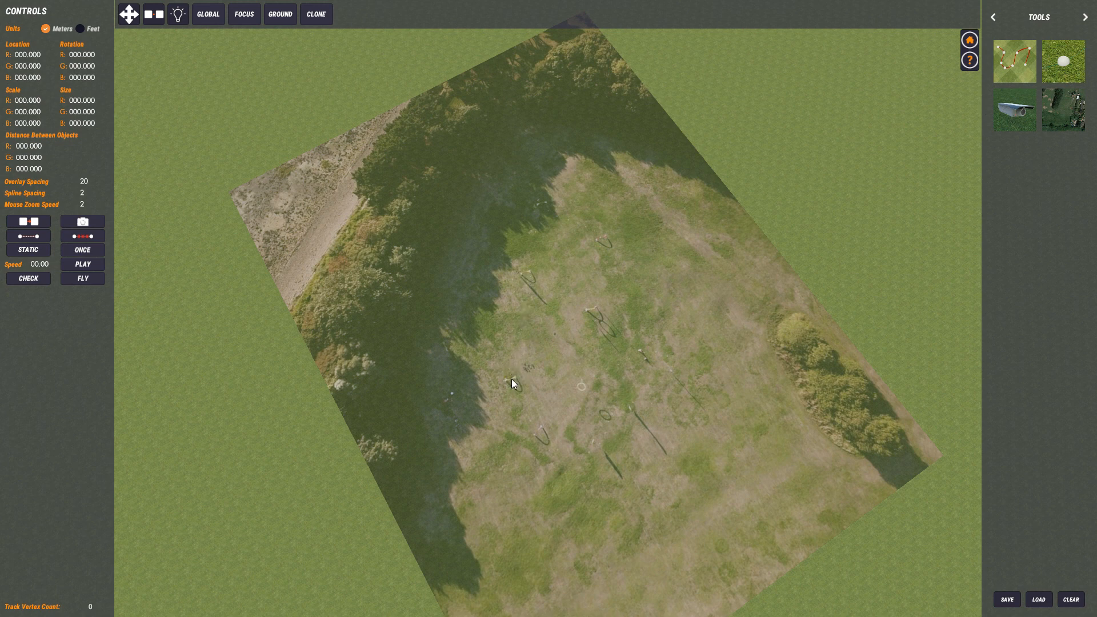
pyautogui.moveTo(521, 287)
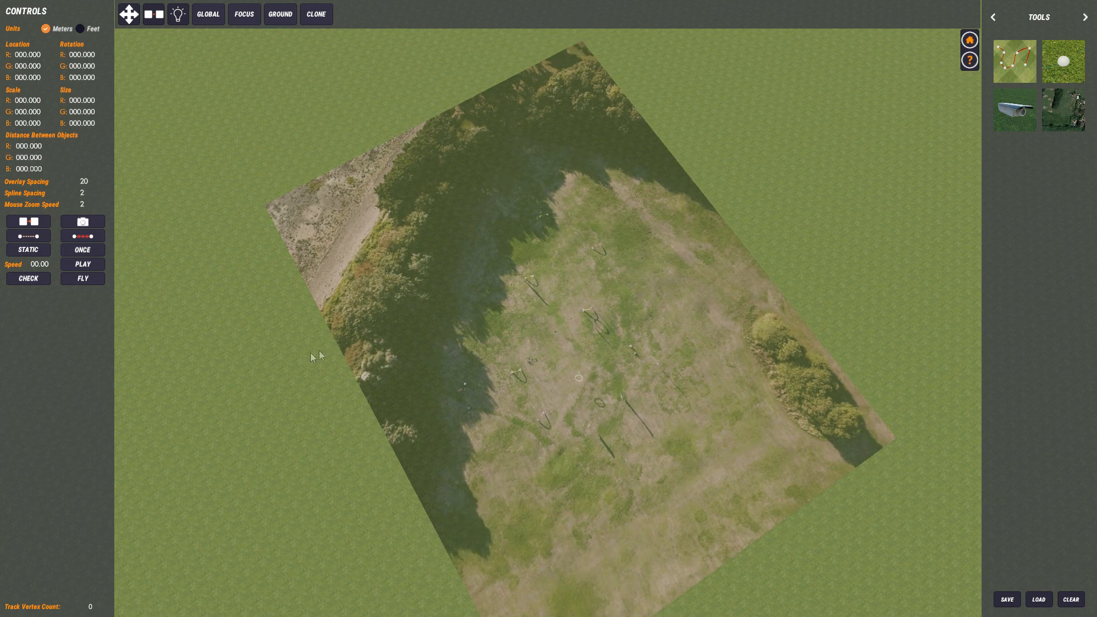
pyautogui.moveTo(301, 362)
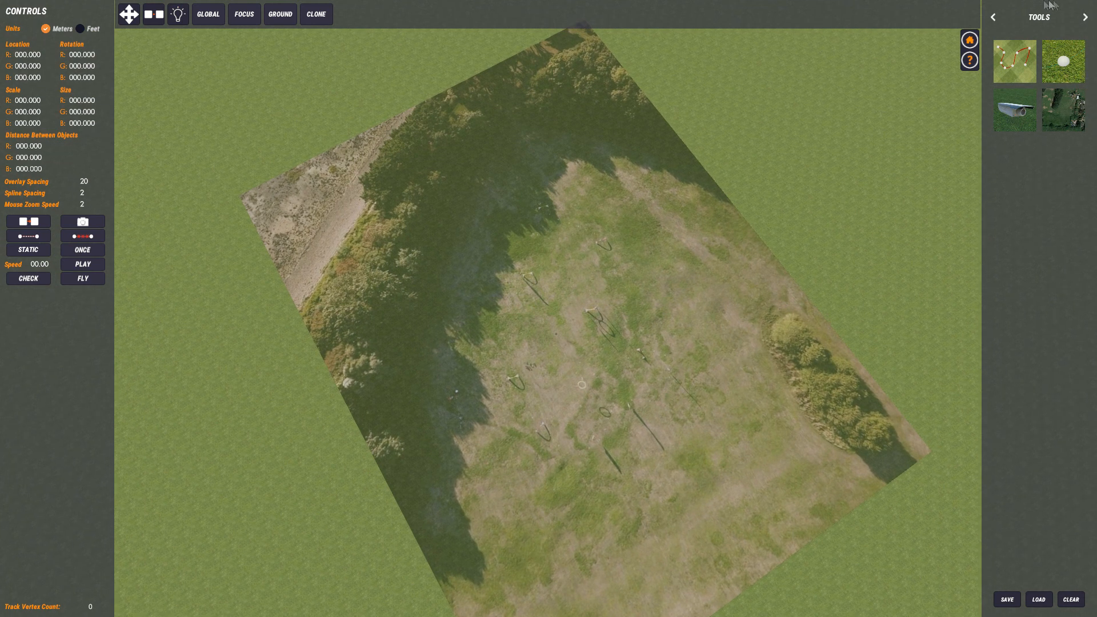
# Step: Show the Gates list and scroll down to the orange gate
pyautogui.click(1085, 16)
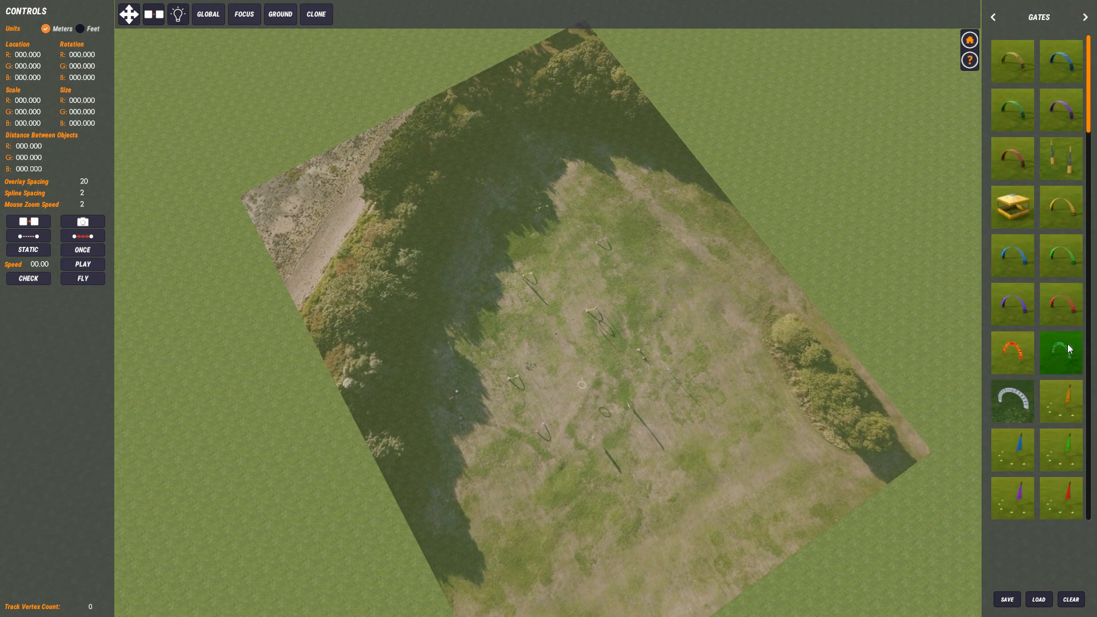
pyautogui.scroll(-3)
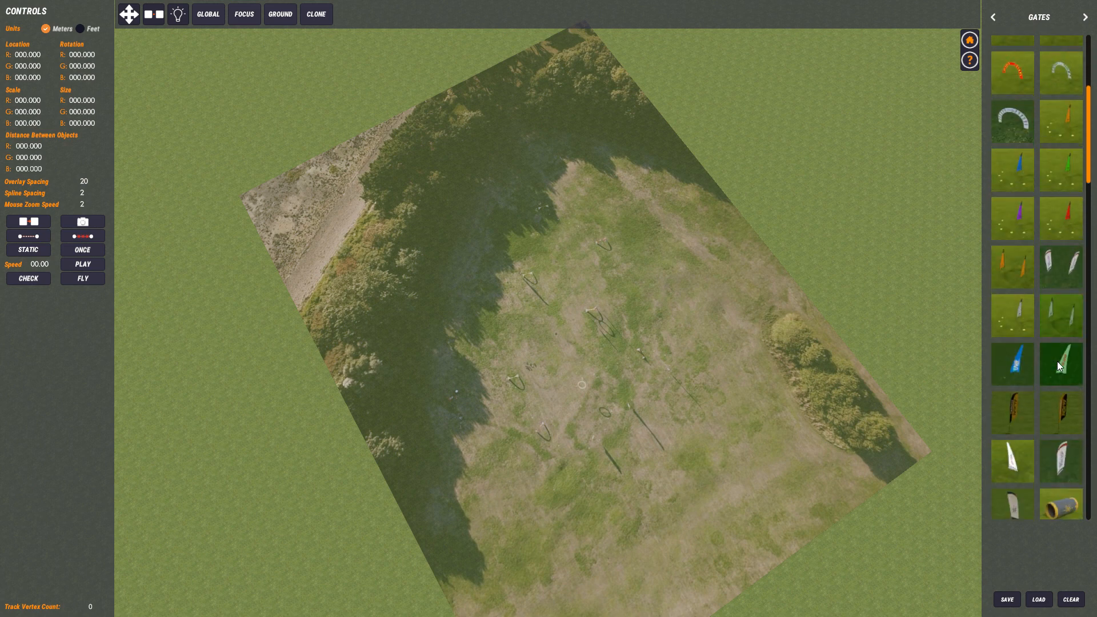
pyautogui.scroll(-3)
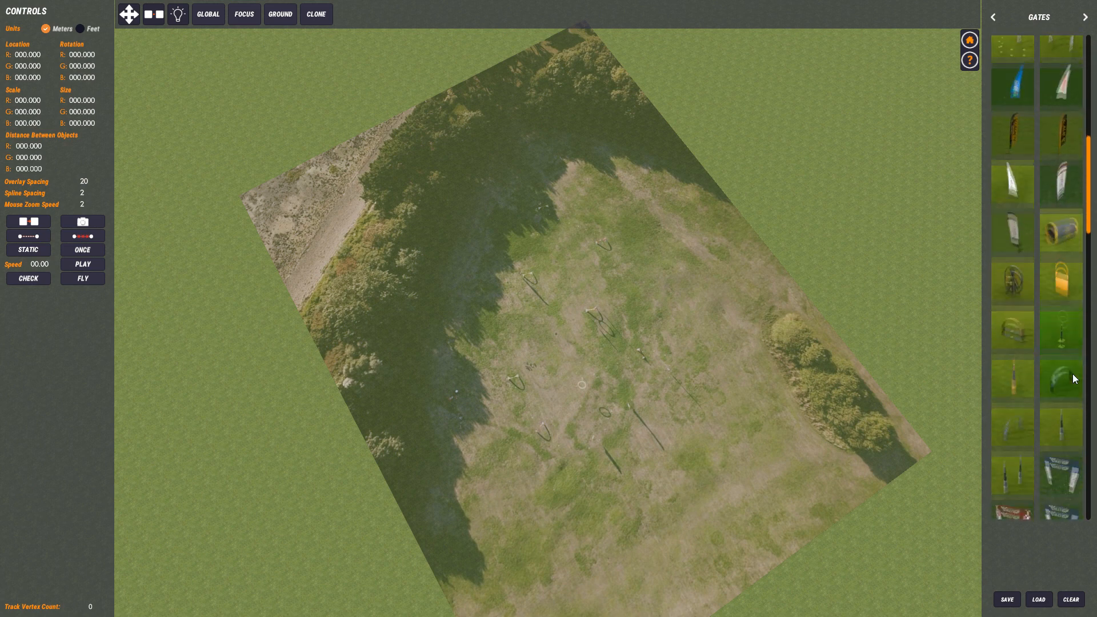
pyautogui.scroll(-3)
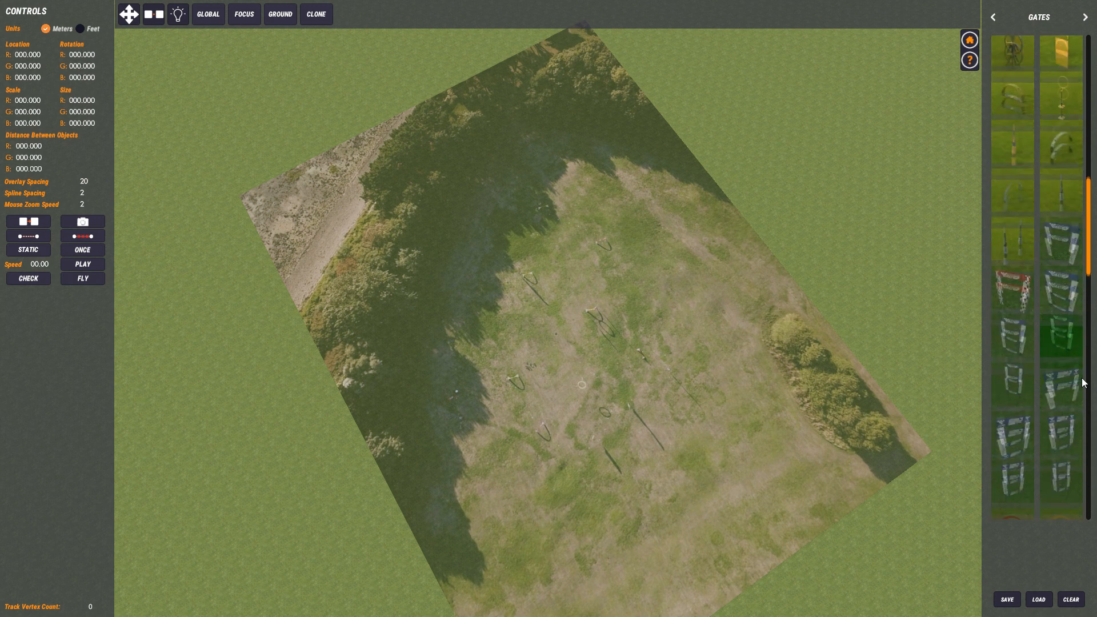
pyautogui.scroll(-3)
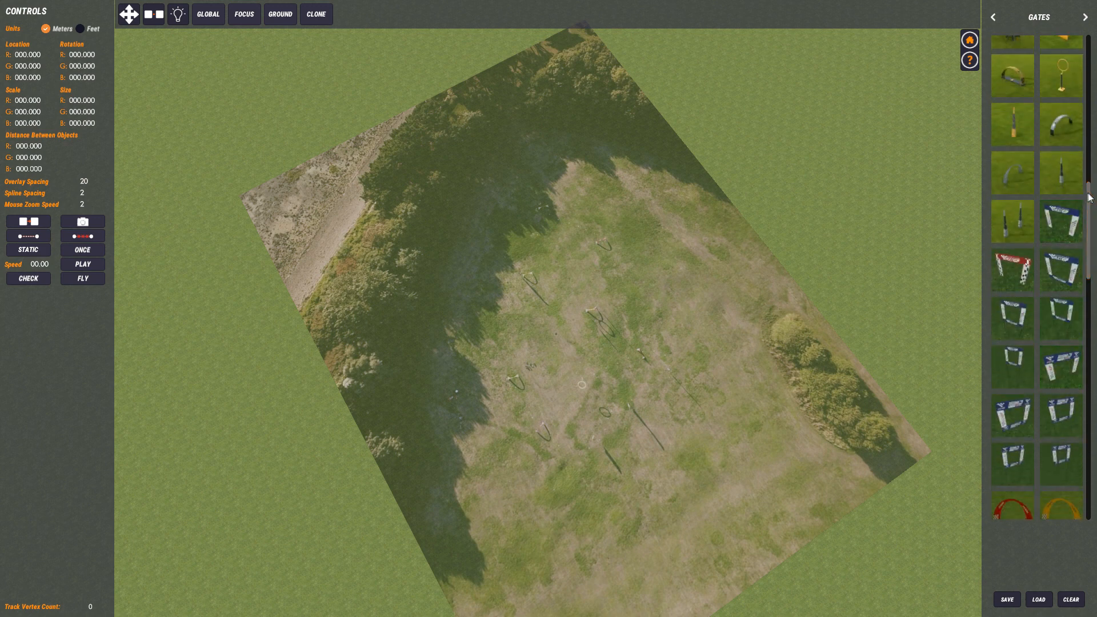
pyautogui.scroll(-3)
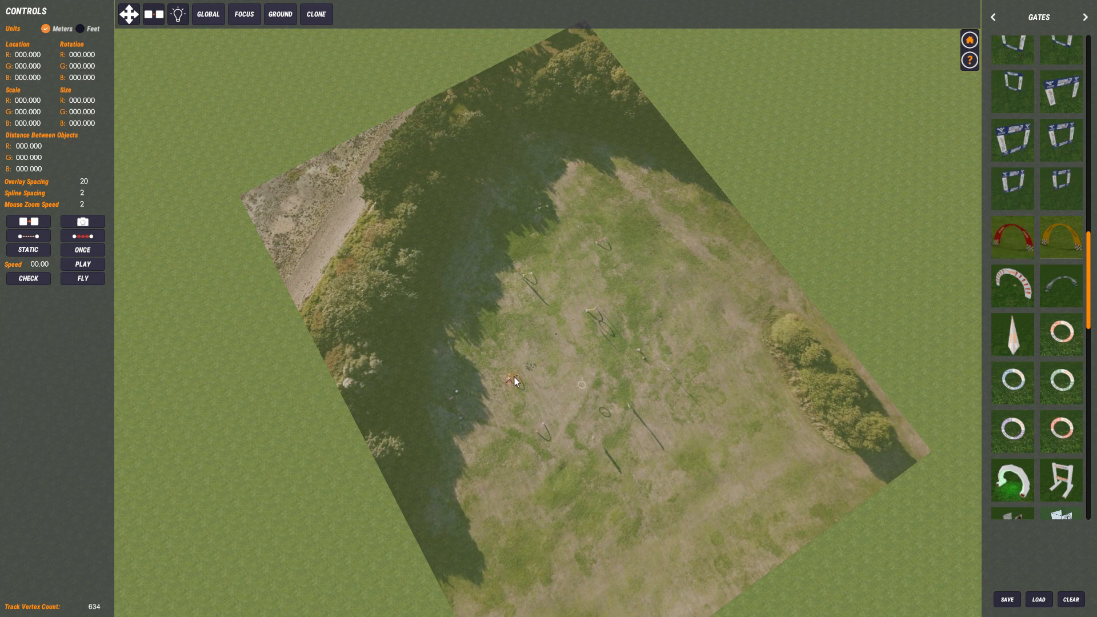
# Step: Place the orange gate on the overlay near the field centre, check its handles, then deselect it
pyautogui.click(495, 372)
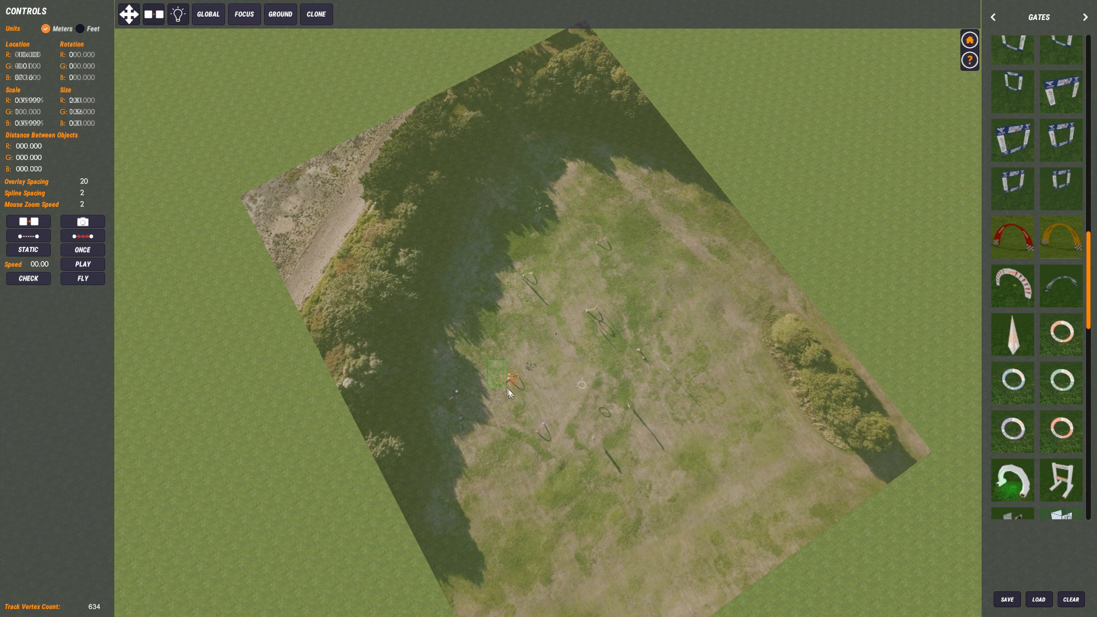
pyautogui.click(494, 371)
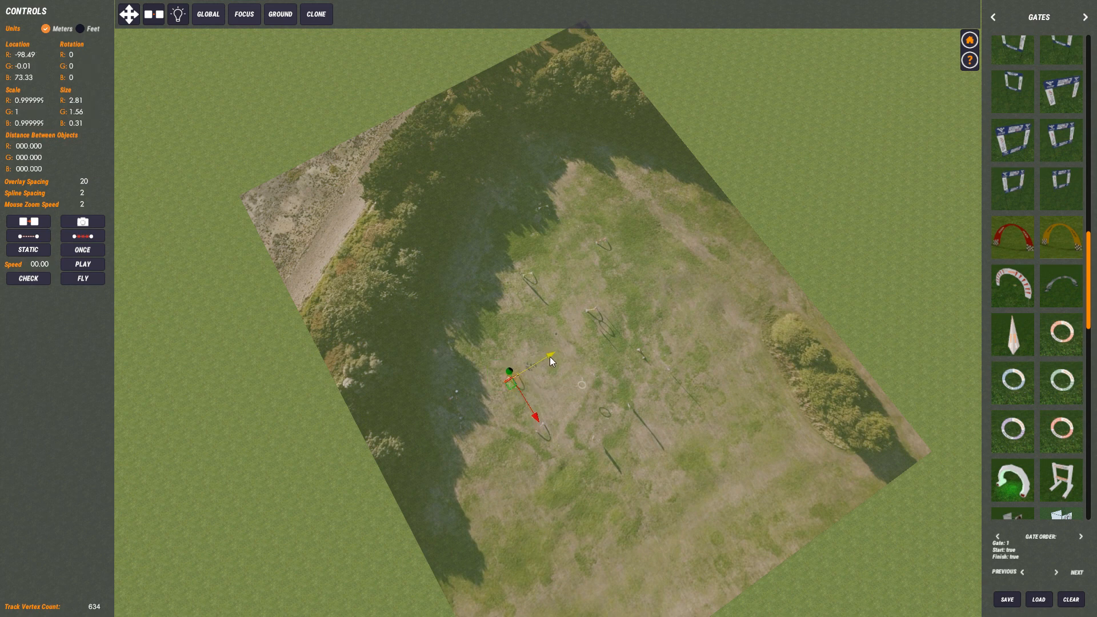
pyautogui.click(535, 398)
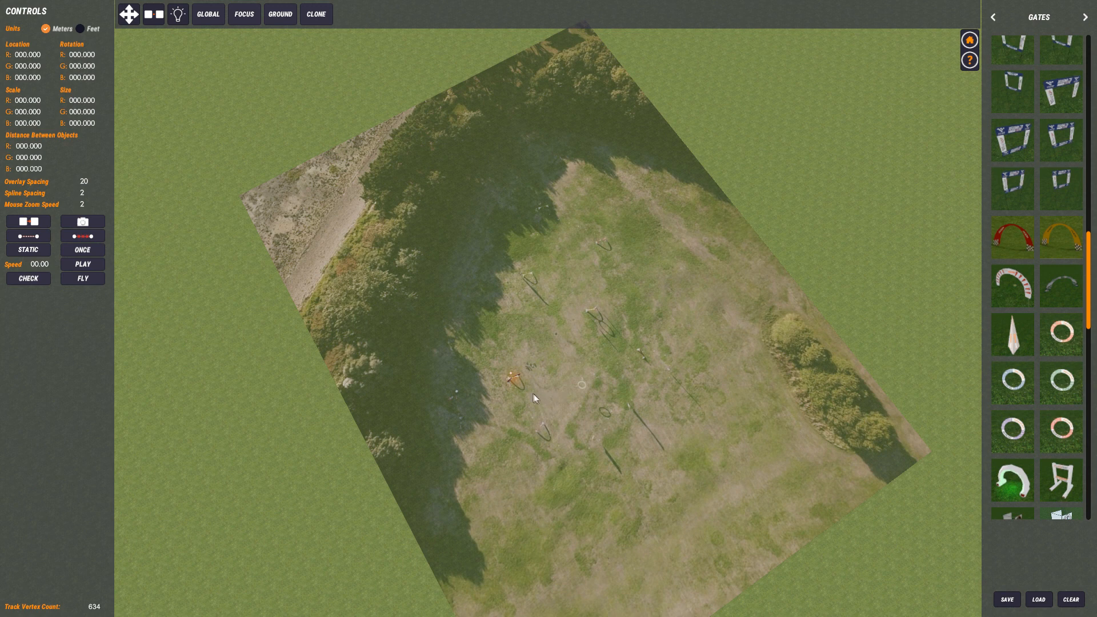
pyautogui.moveTo(515, 402)
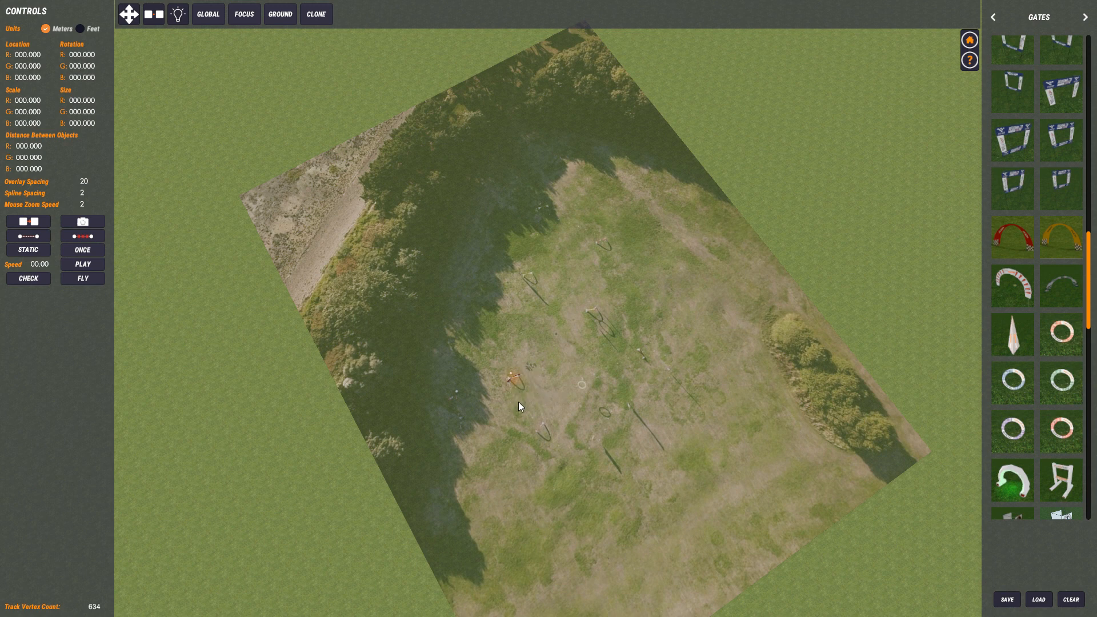
pyautogui.moveTo(600, 484)
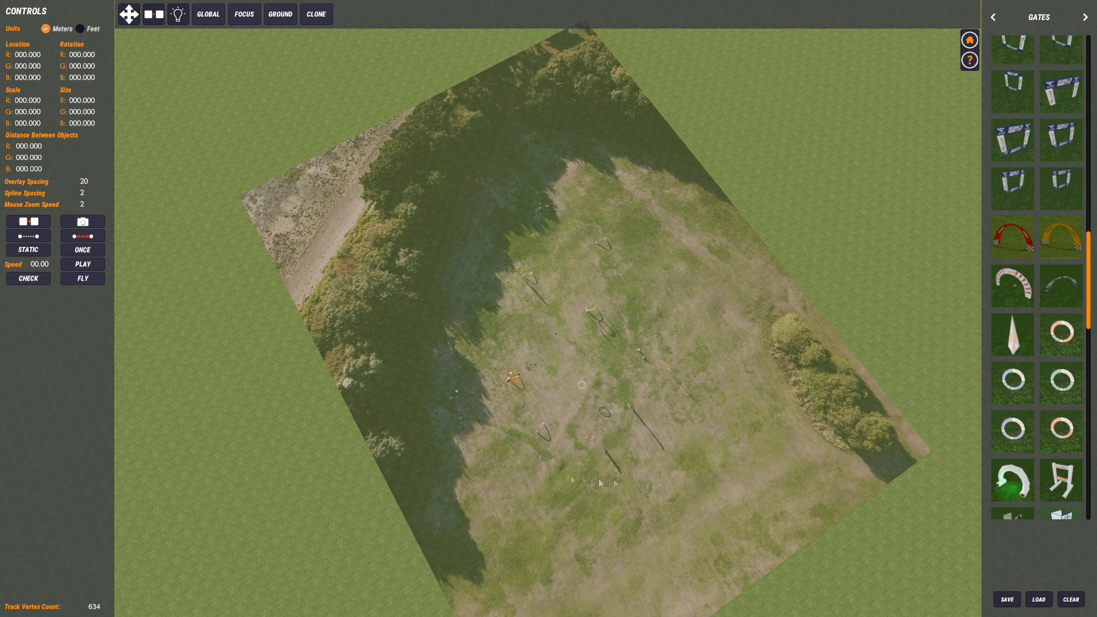
pyautogui.moveTo(521, 349)
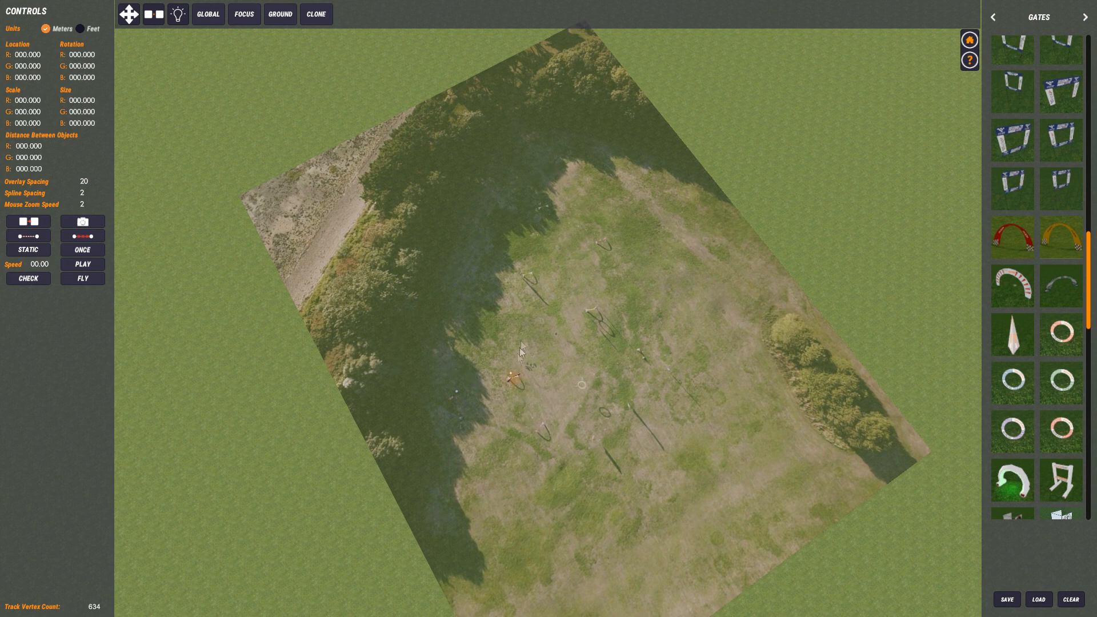
pyautogui.moveTo(534, 376)
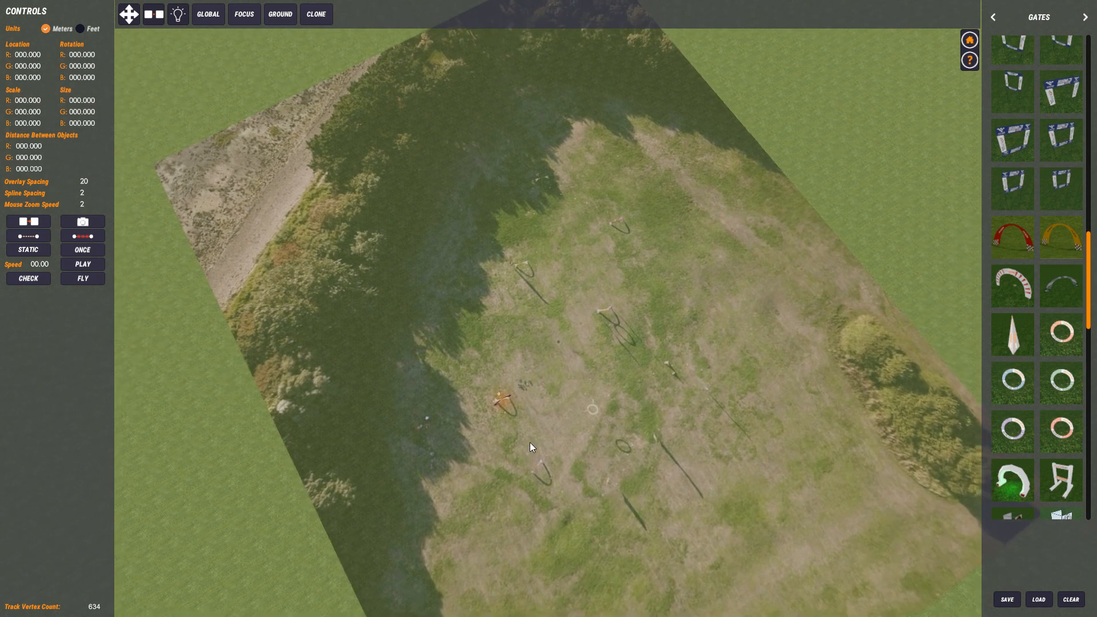
# Step: Rotate the start gate to about 9° so it matches the marked gate in the photo
pyautogui.click(500, 399)
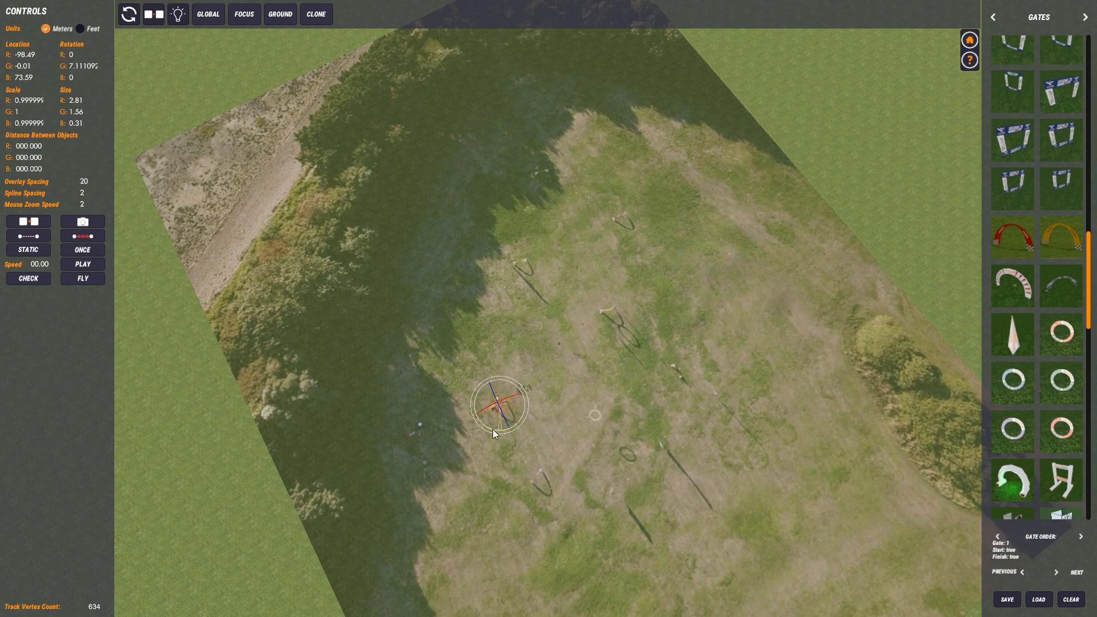
pyautogui.click(427, 429)
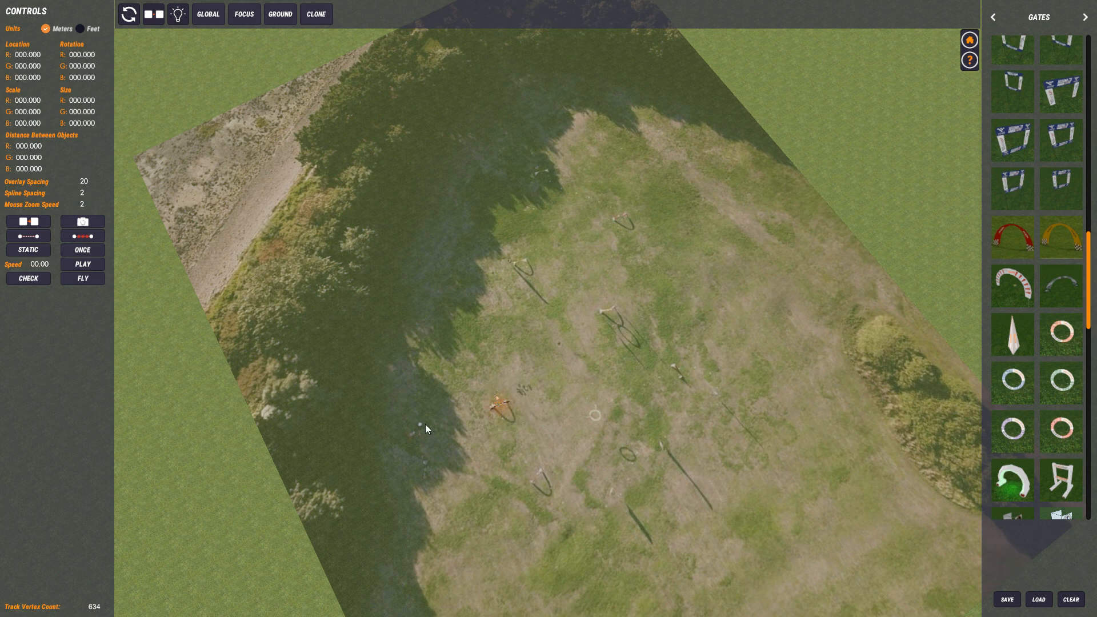
pyautogui.moveTo(498, 411)
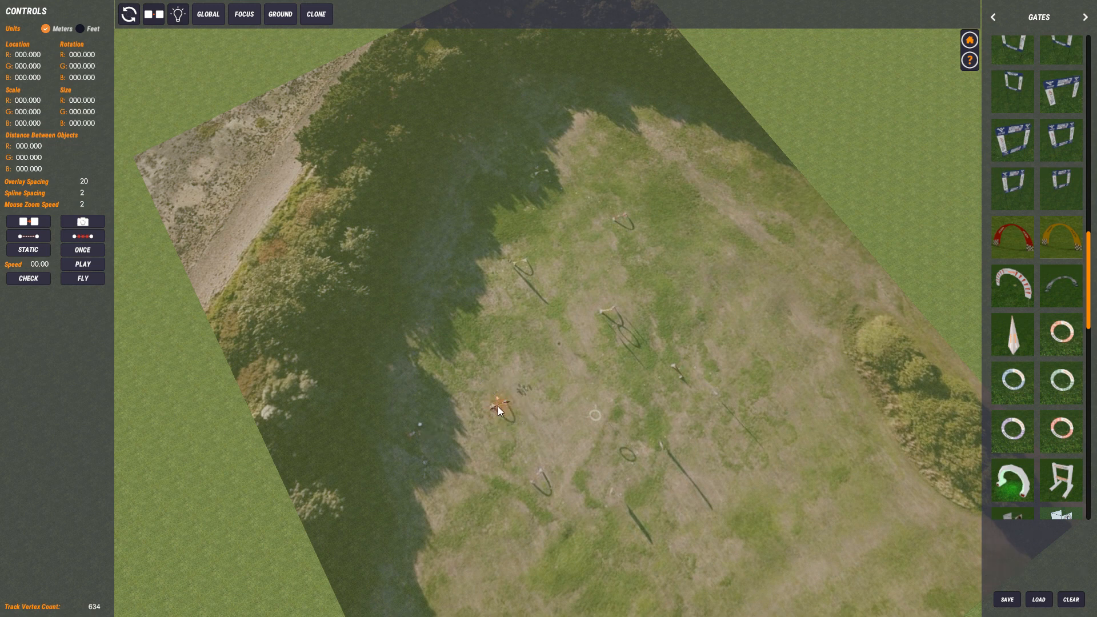
# Step: Reselect the gate and switch to the move tool with Local orientation handles
pyautogui.click(499, 408)
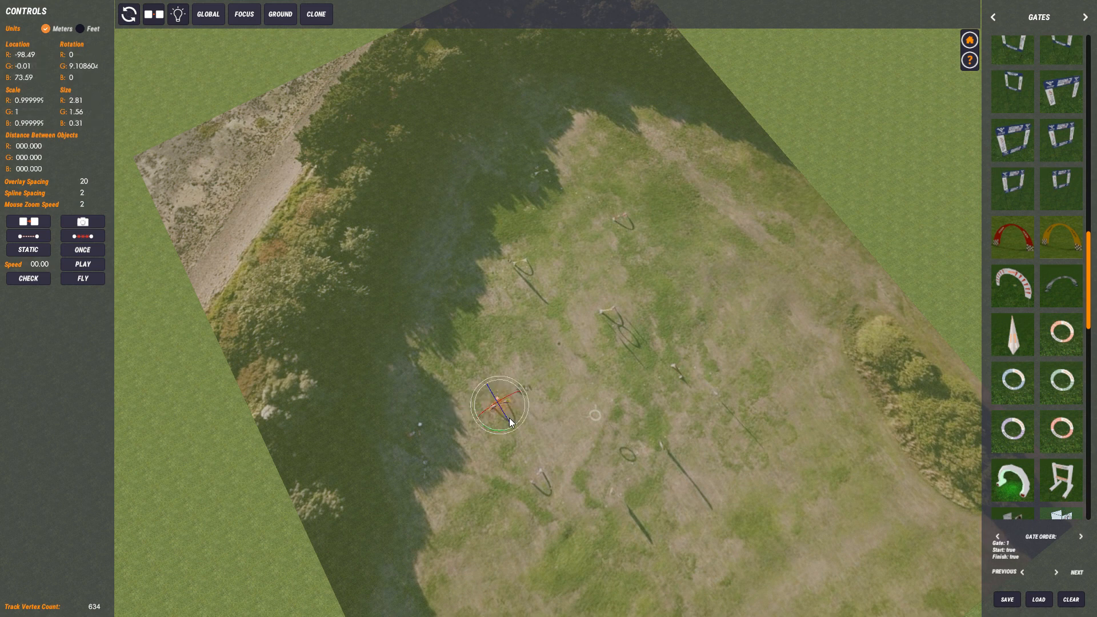
pyautogui.click(128, 14)
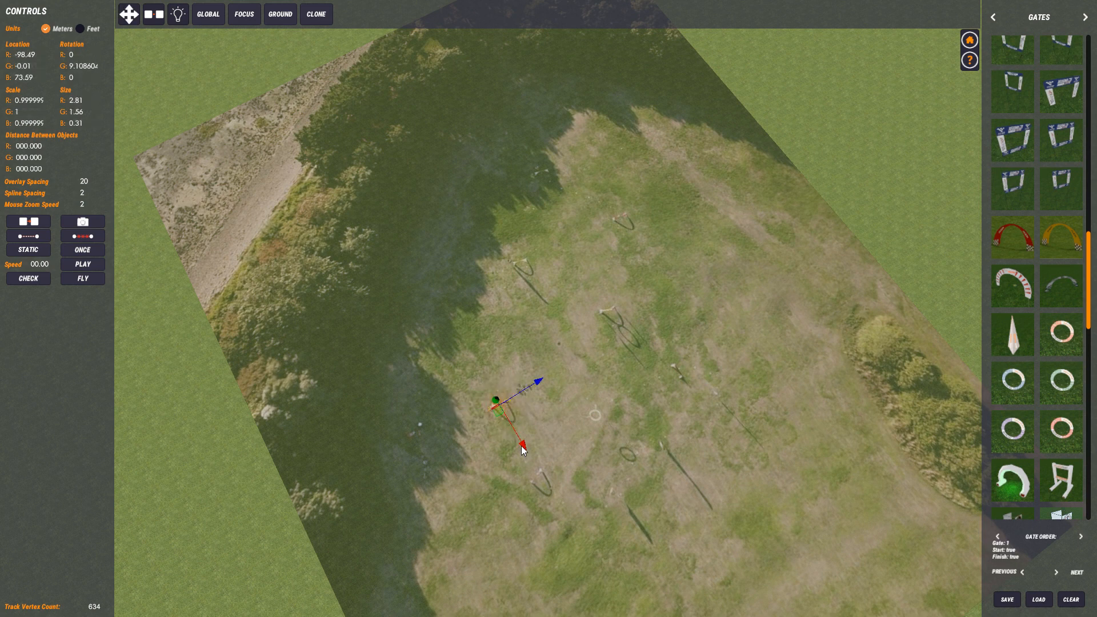
pyautogui.click(207, 14)
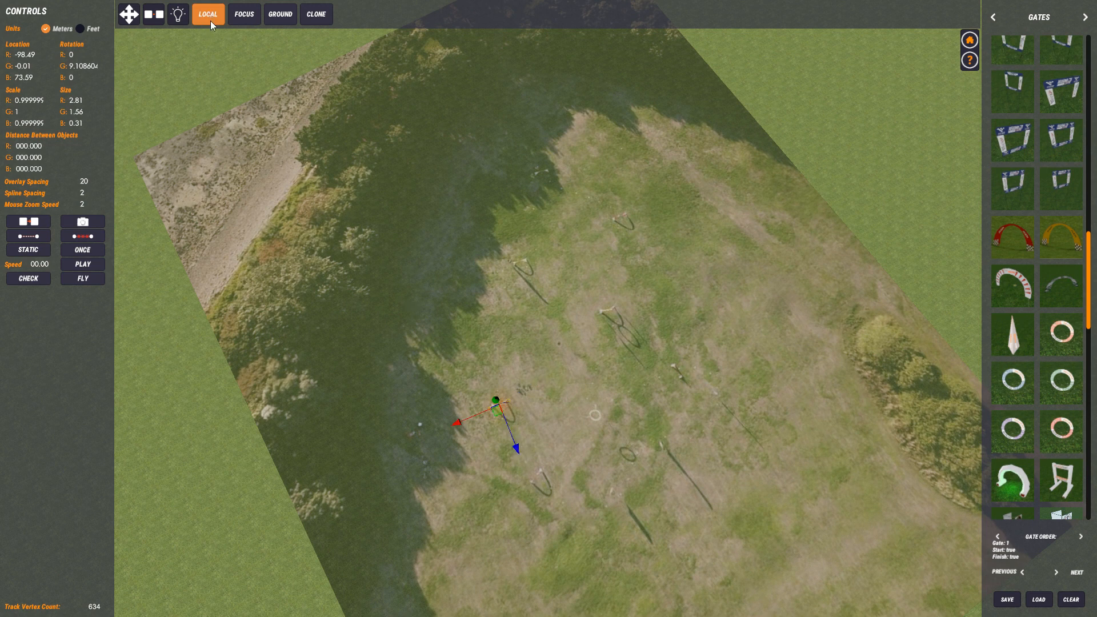
pyautogui.moveTo(516, 450)
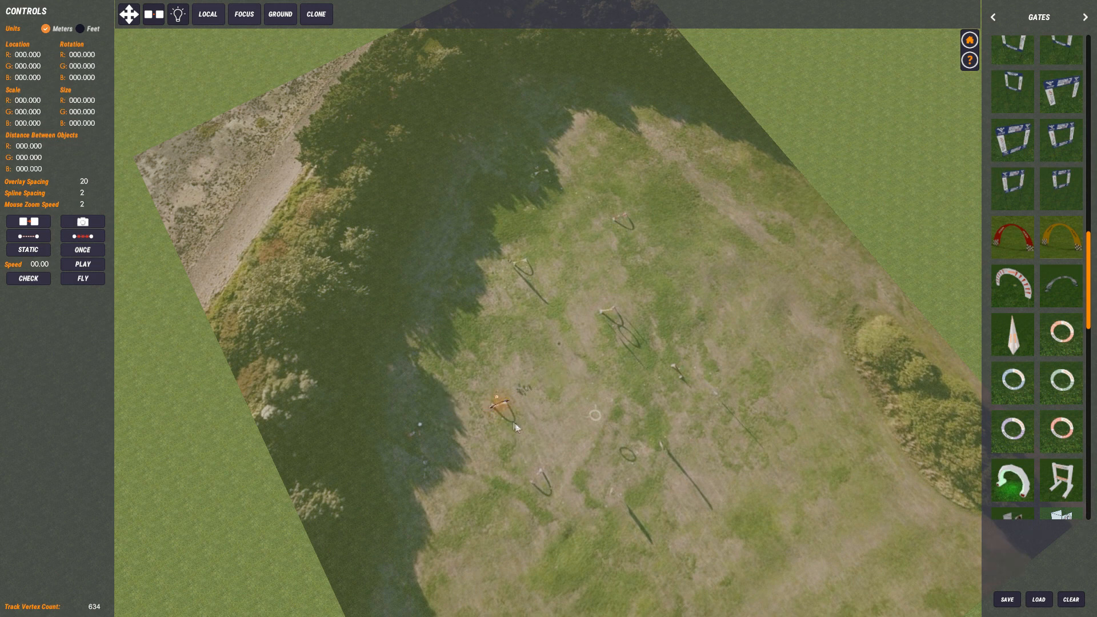
pyautogui.moveTo(525, 267)
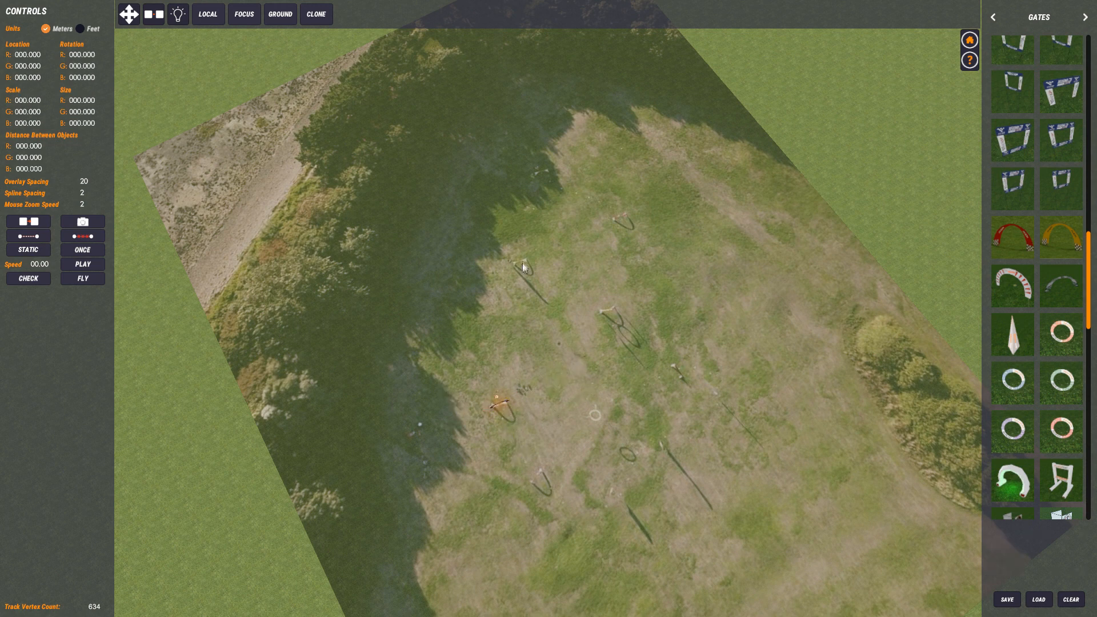
pyautogui.moveTo(679, 400)
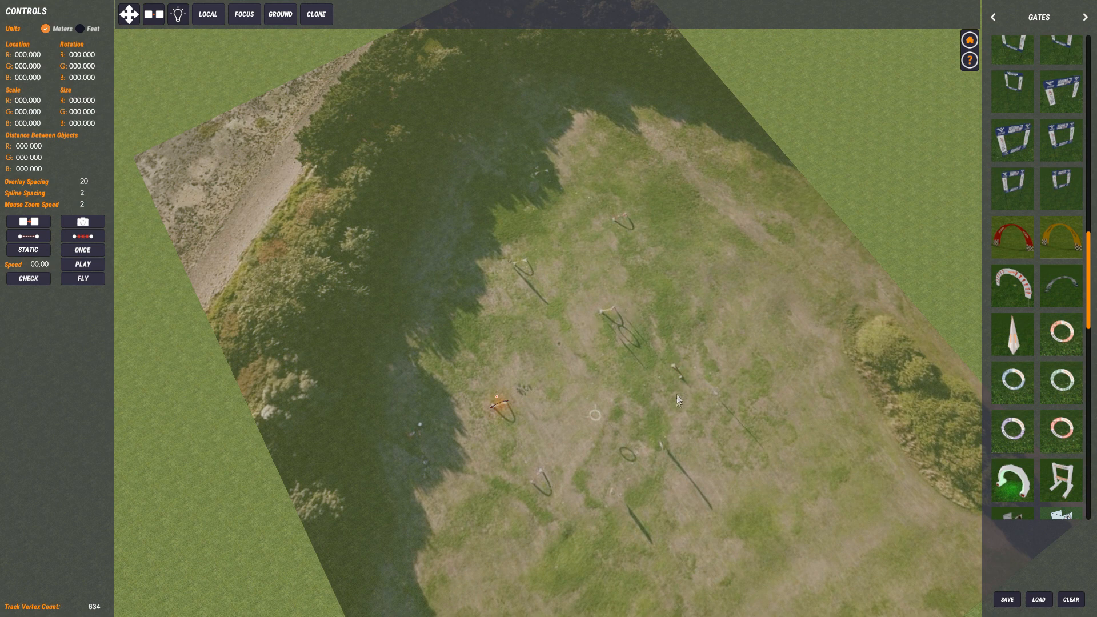
pyautogui.moveTo(663, 477)
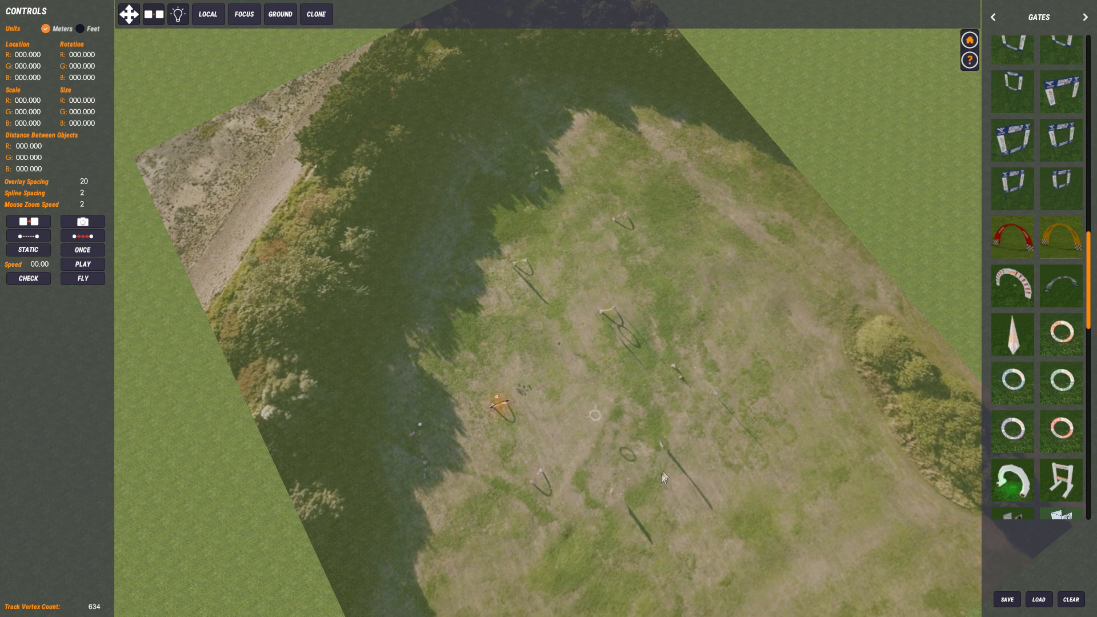
pyautogui.moveTo(520, 403)
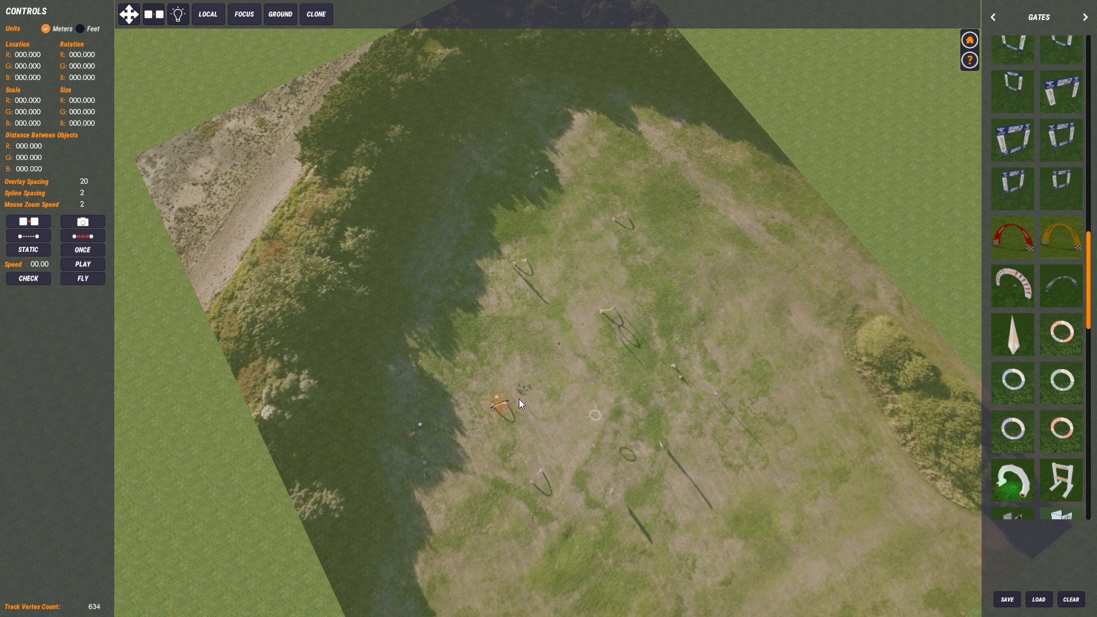
pyautogui.moveTo(408, 143)
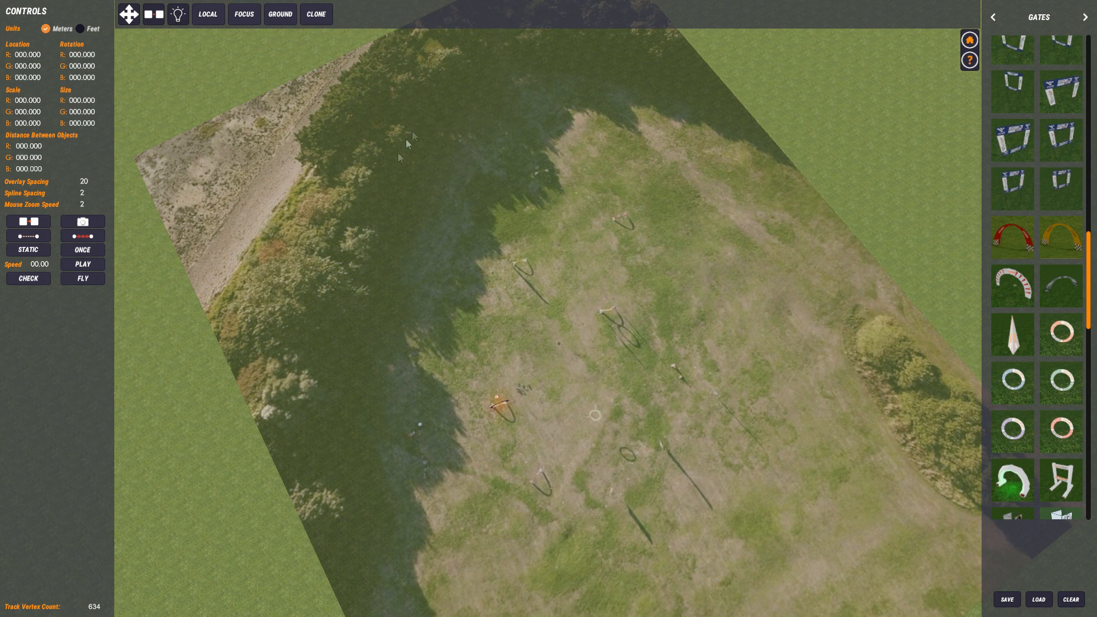
pyautogui.moveTo(568, 471)
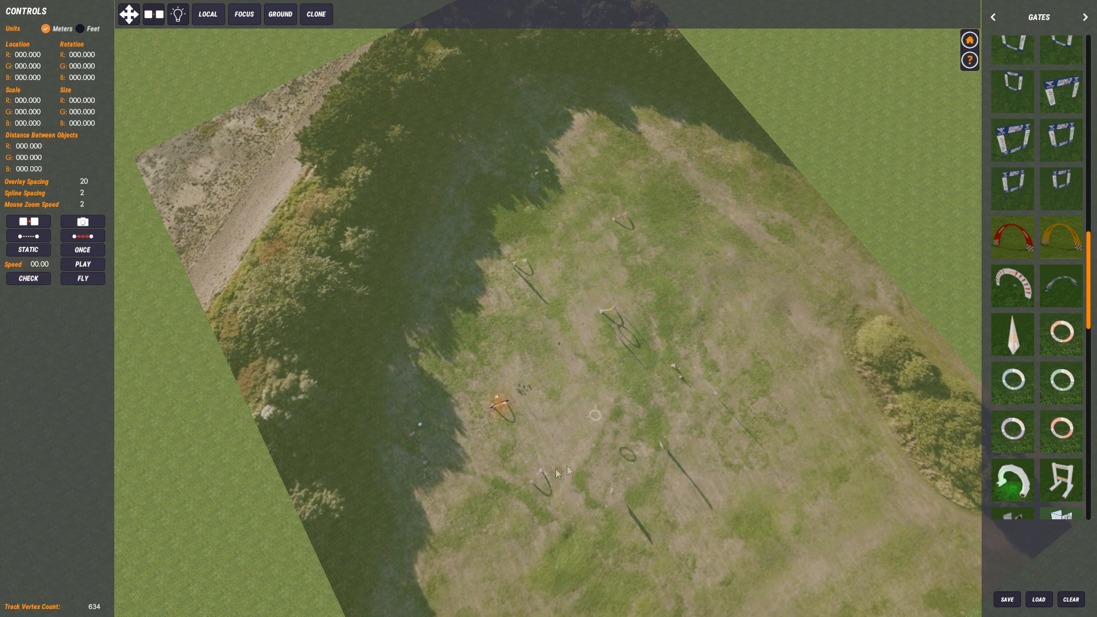
pyautogui.moveTo(466, 315)
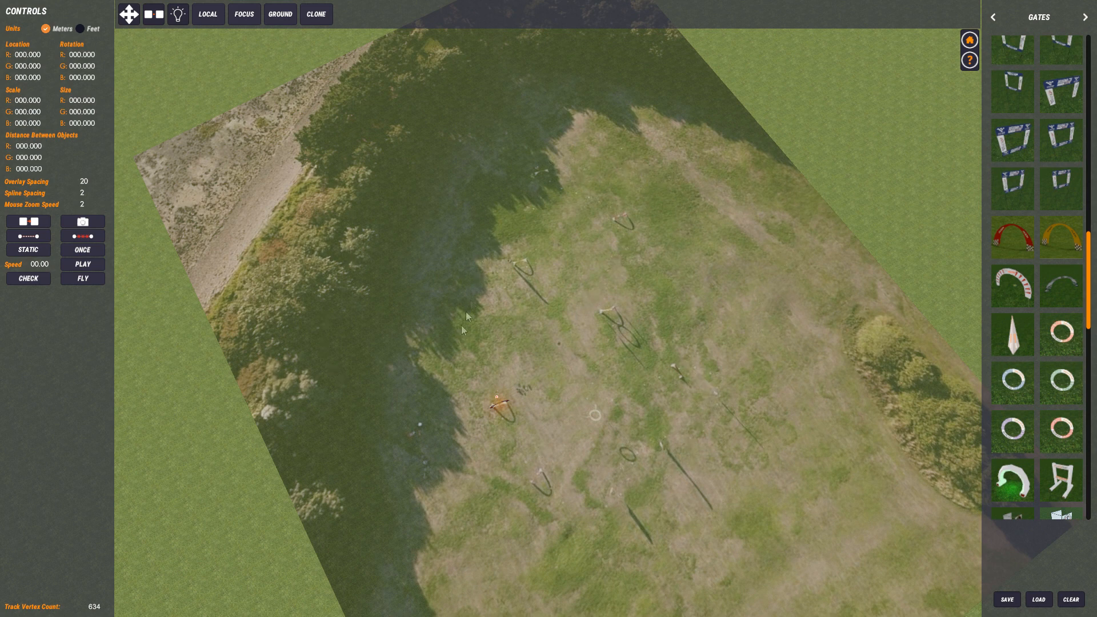
pyautogui.moveTo(515, 283)
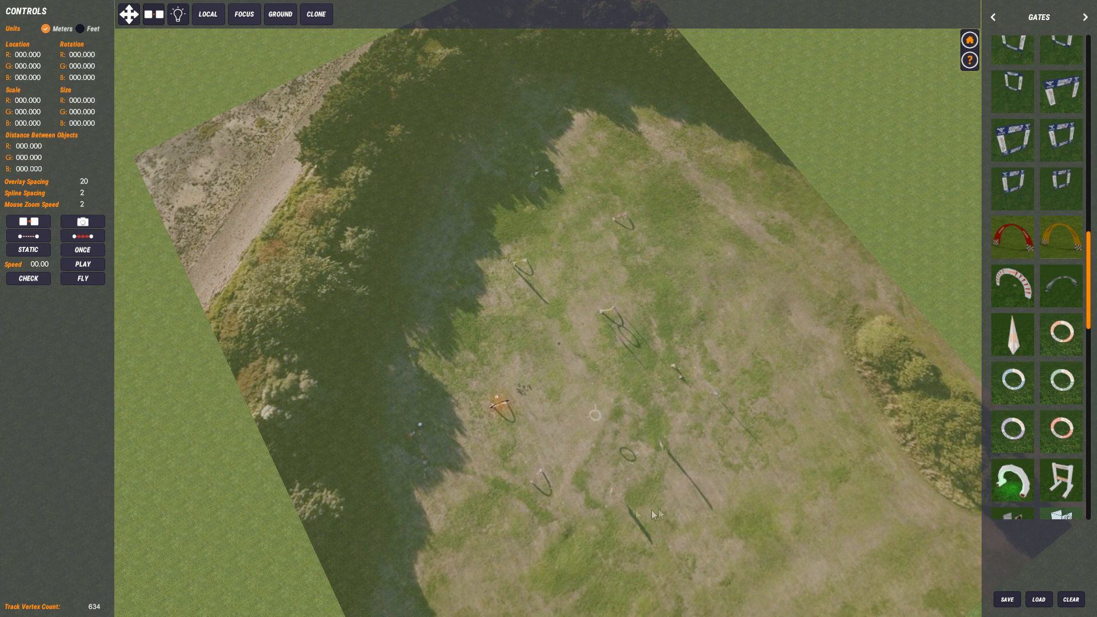
pyautogui.moveTo(507, 181)
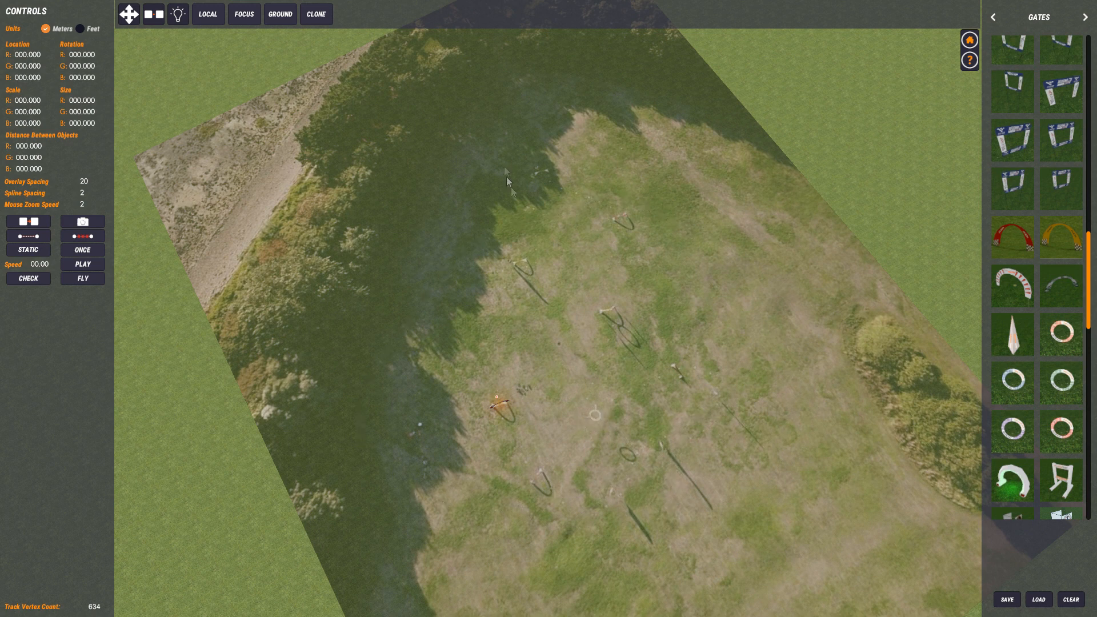
pyautogui.moveTo(533, 235)
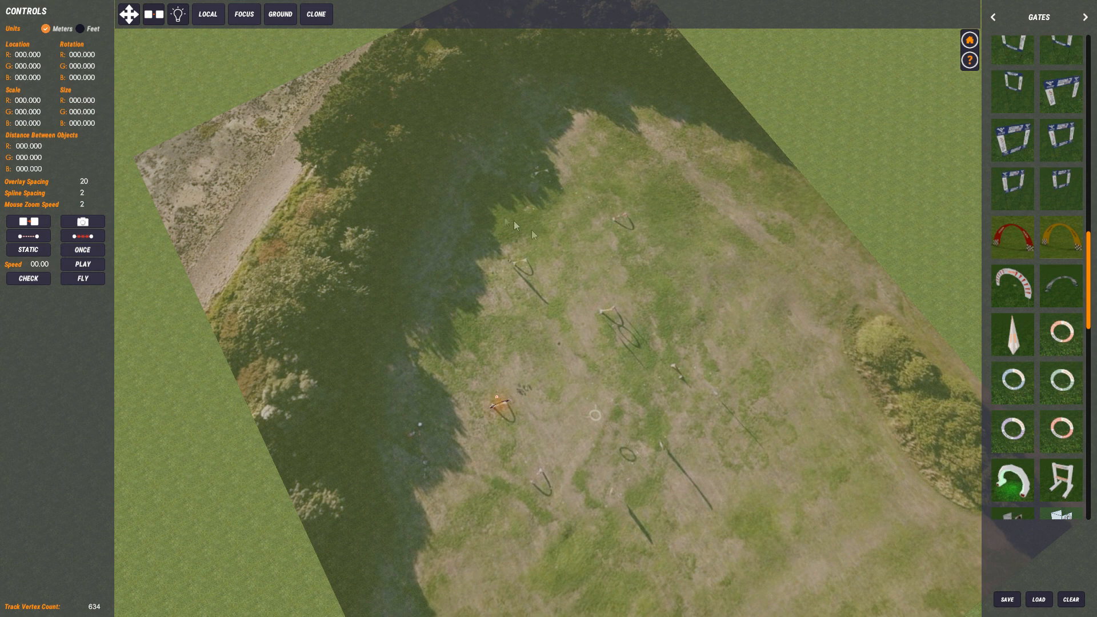
pyautogui.moveTo(721, 383)
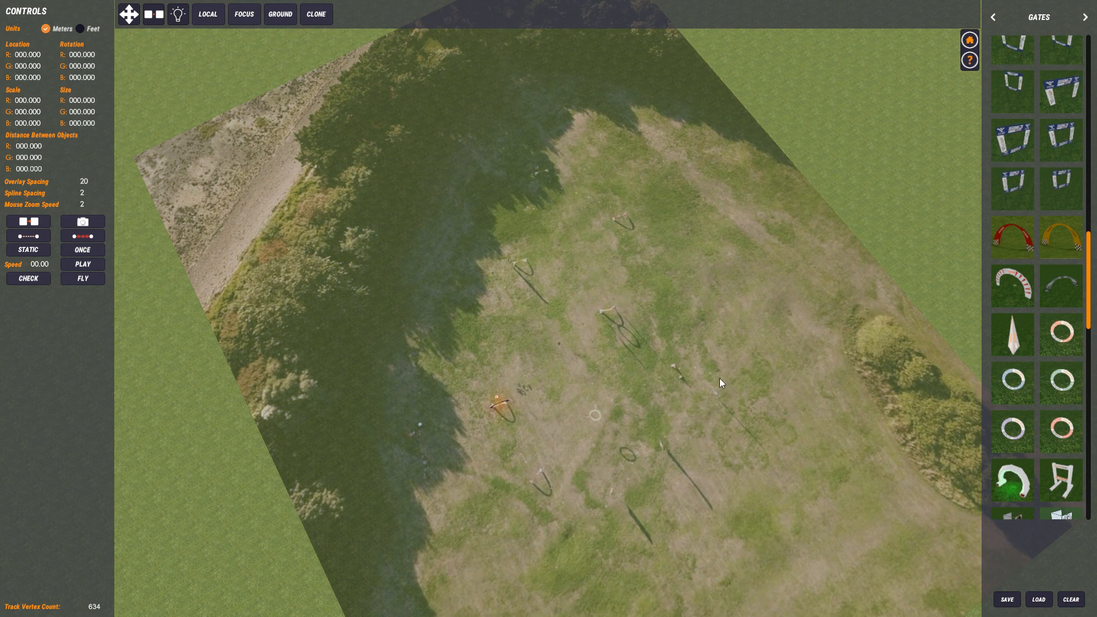
pyautogui.moveTo(712, 373)
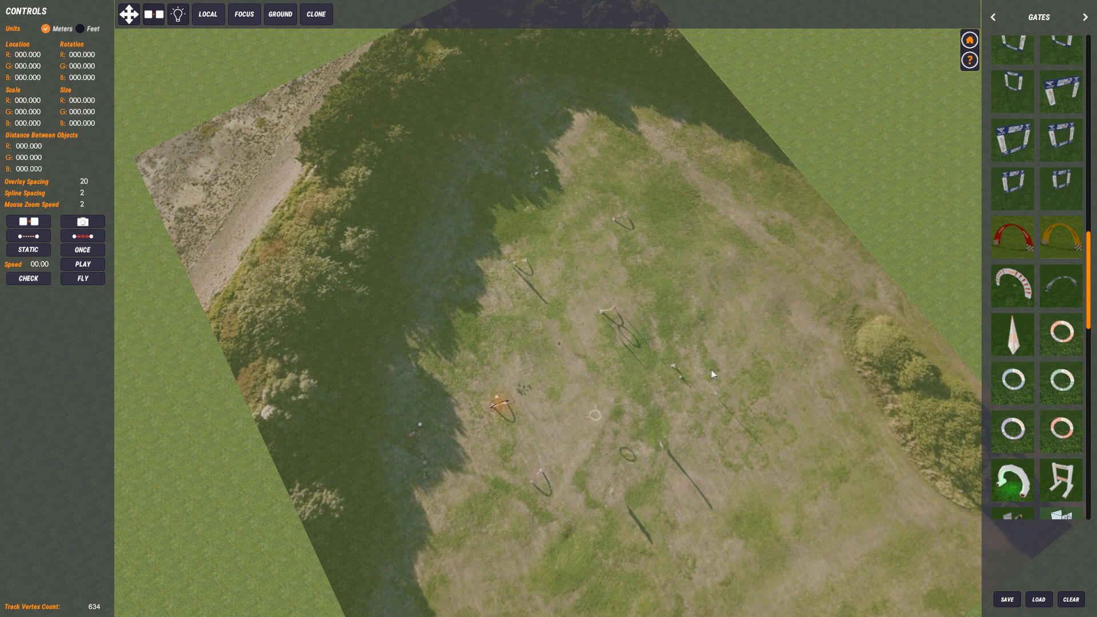
pyautogui.moveTo(599, 362)
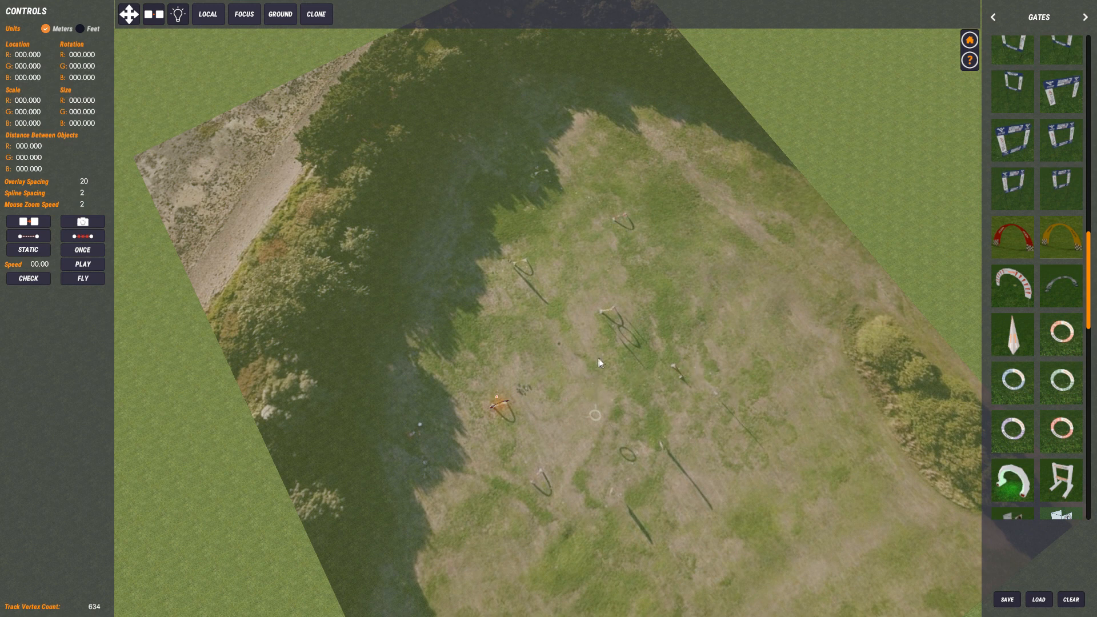
pyautogui.moveTo(547, 184)
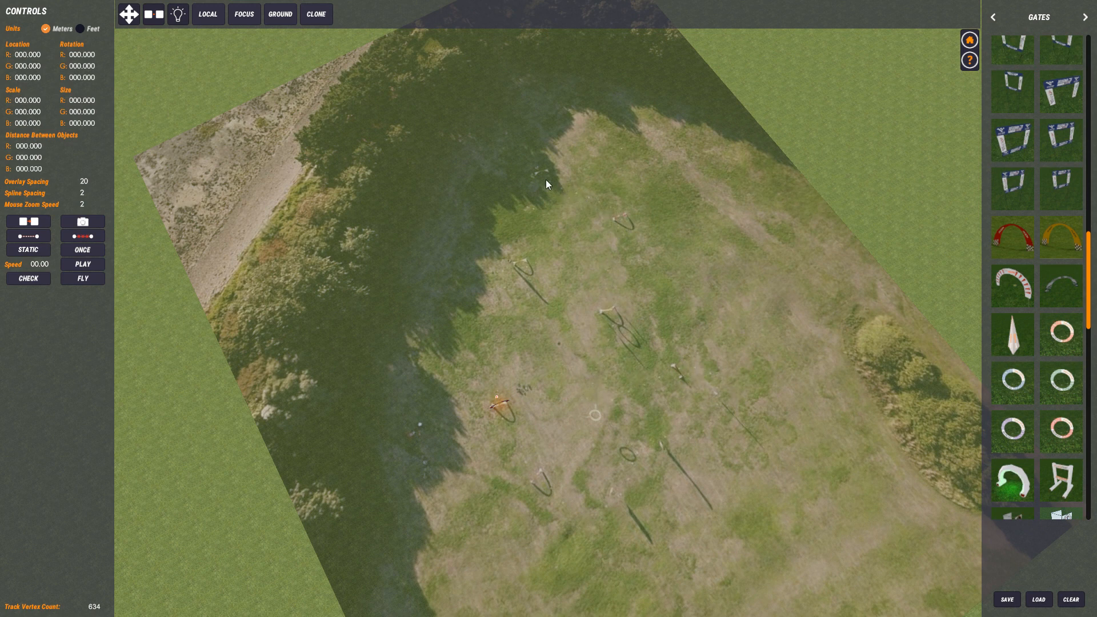
pyautogui.moveTo(530, 209)
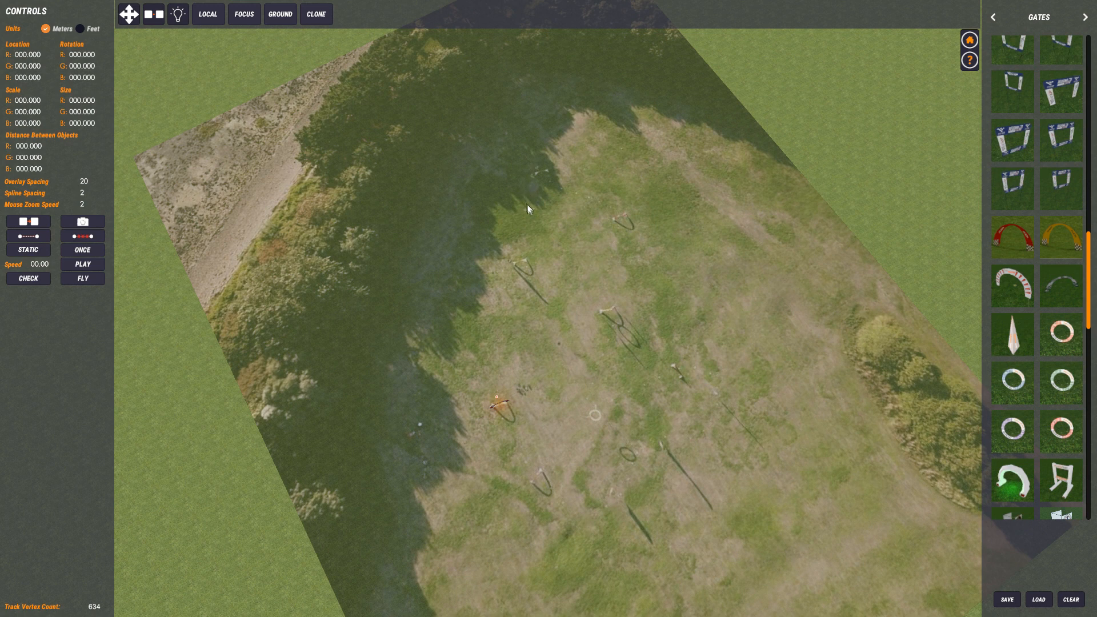
pyautogui.moveTo(506, 277)
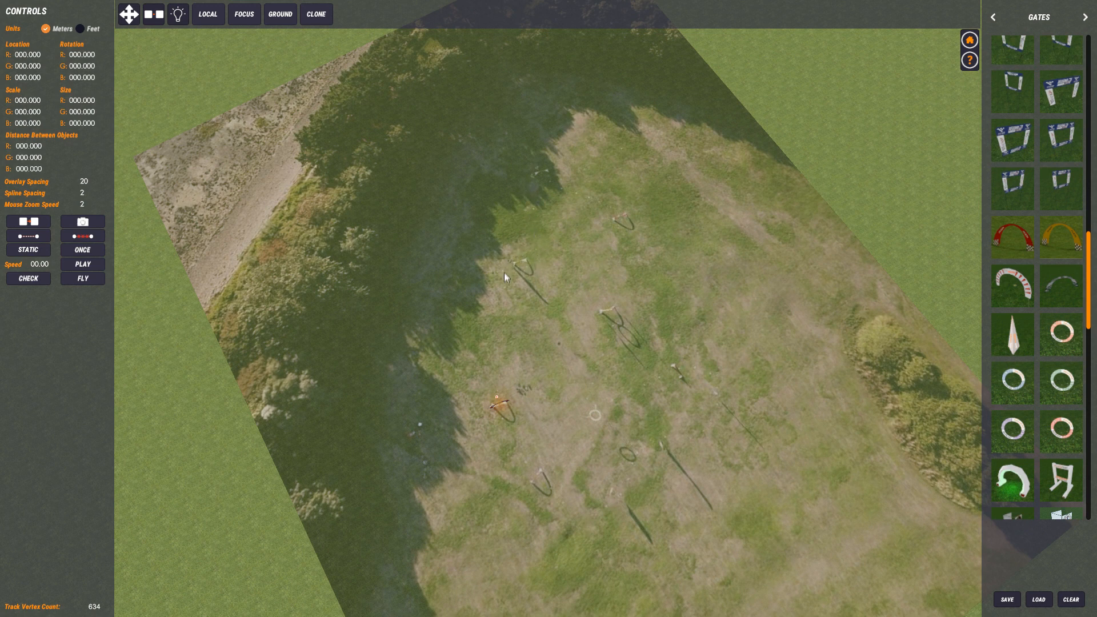
pyautogui.moveTo(587, 527)
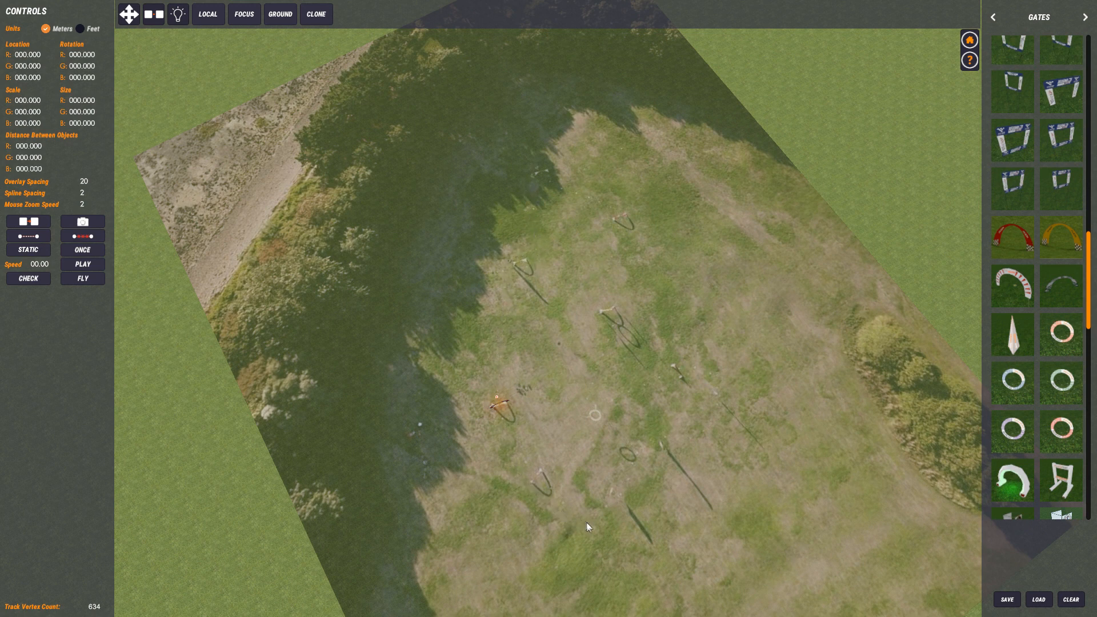
pyautogui.moveTo(723, 410)
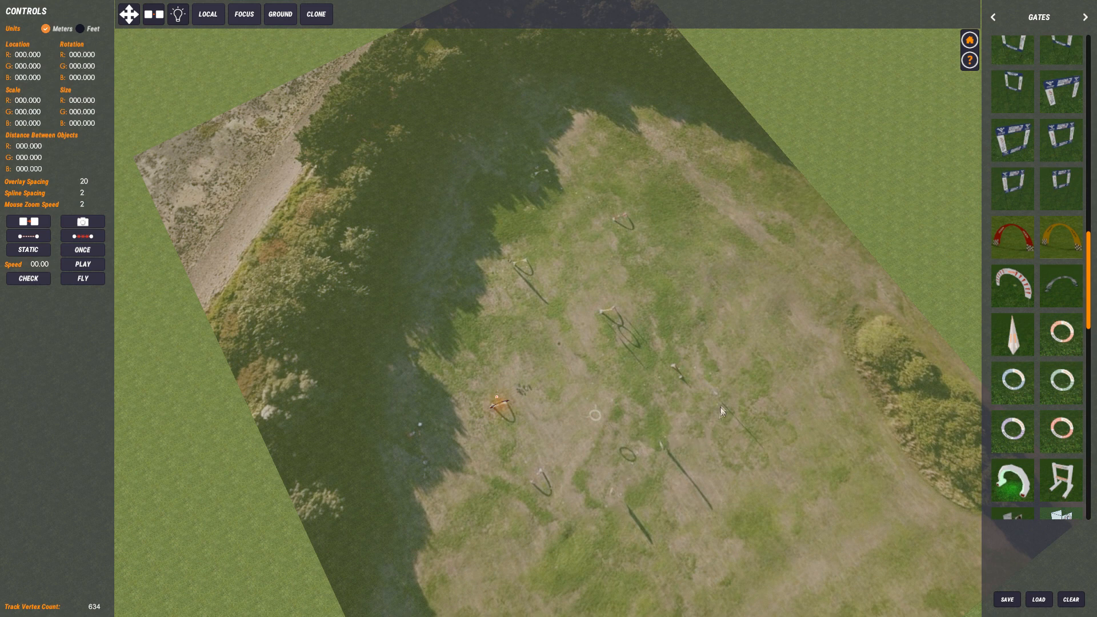
pyautogui.moveTo(610, 409)
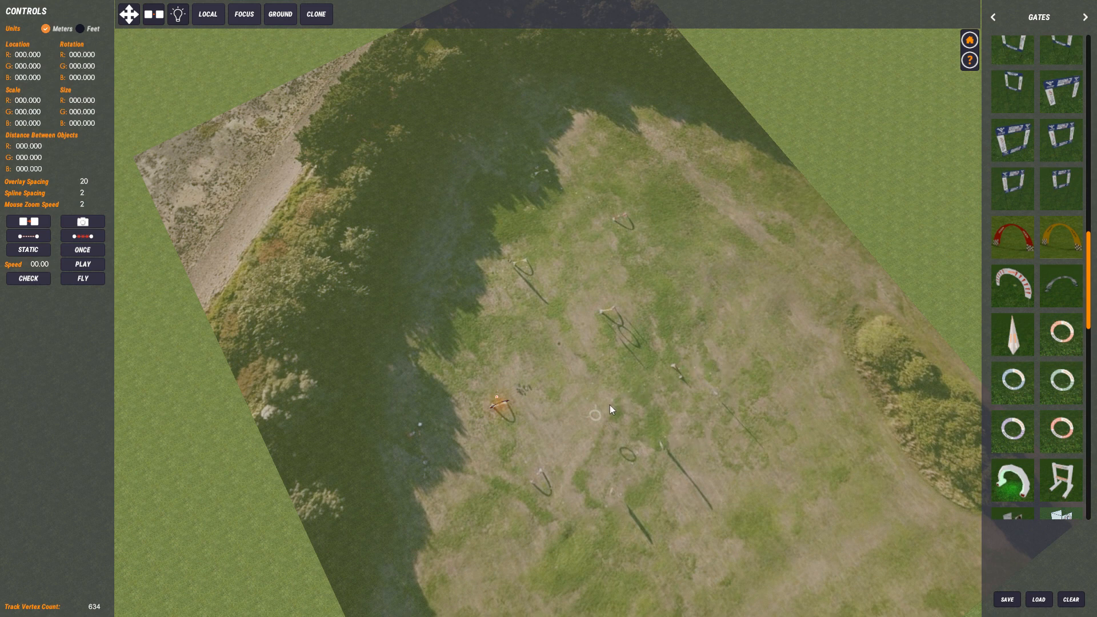
pyautogui.moveTo(616, 312)
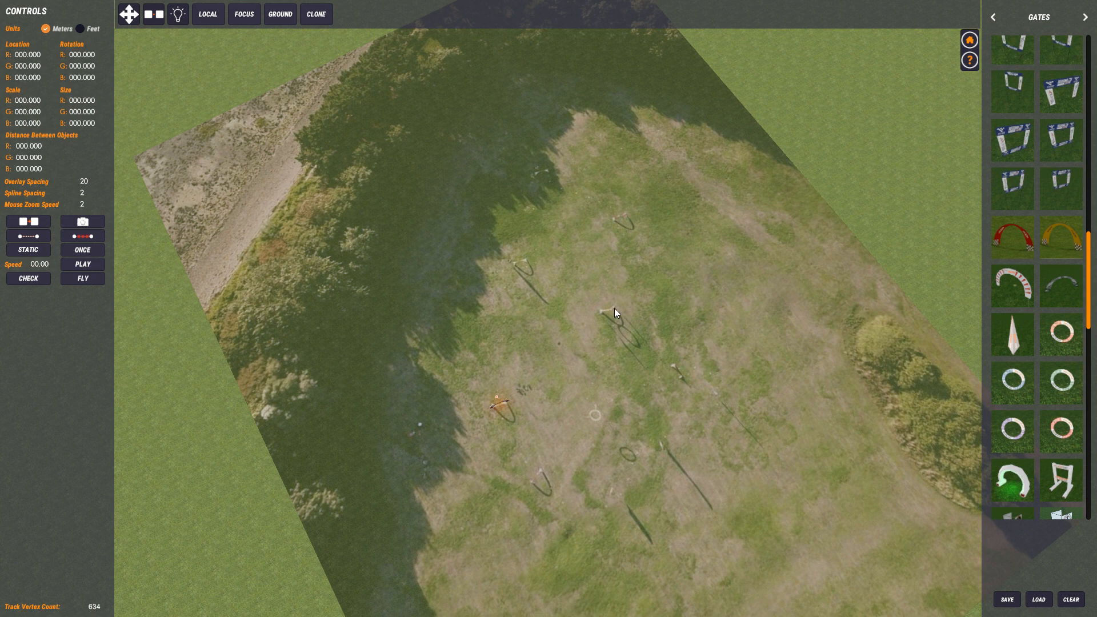
pyautogui.moveTo(617, 243)
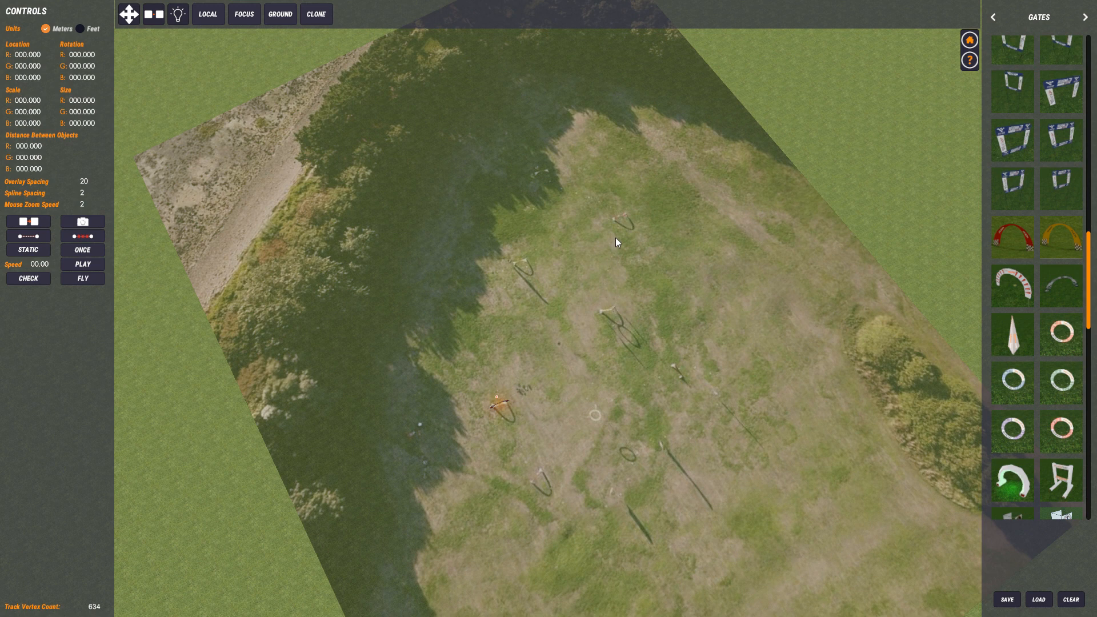
pyautogui.moveTo(534, 168)
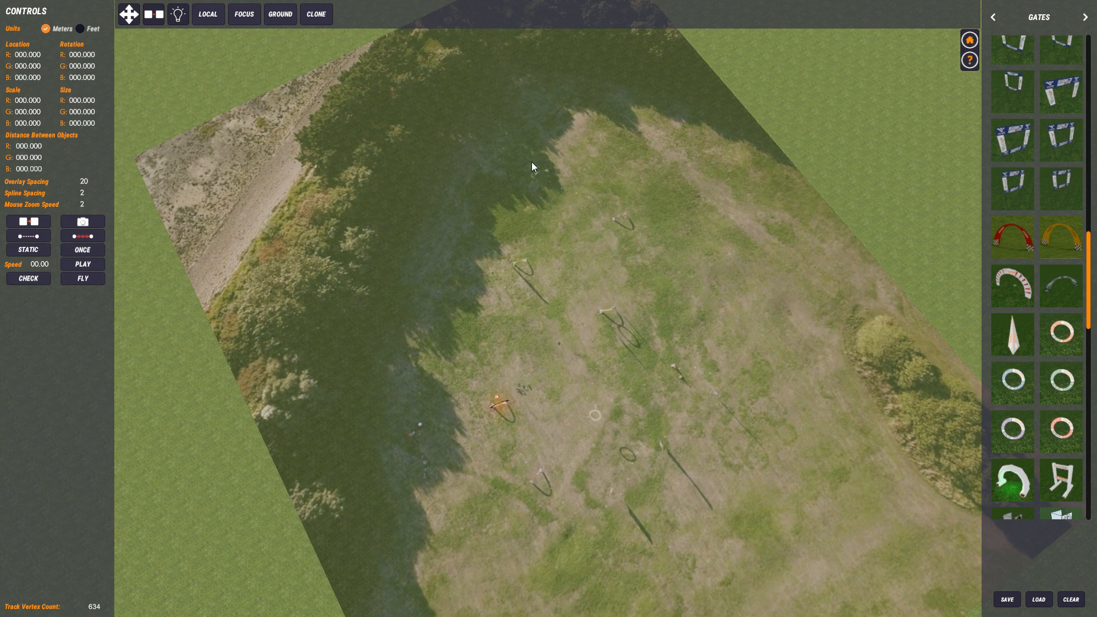
pyautogui.moveTo(650, 312)
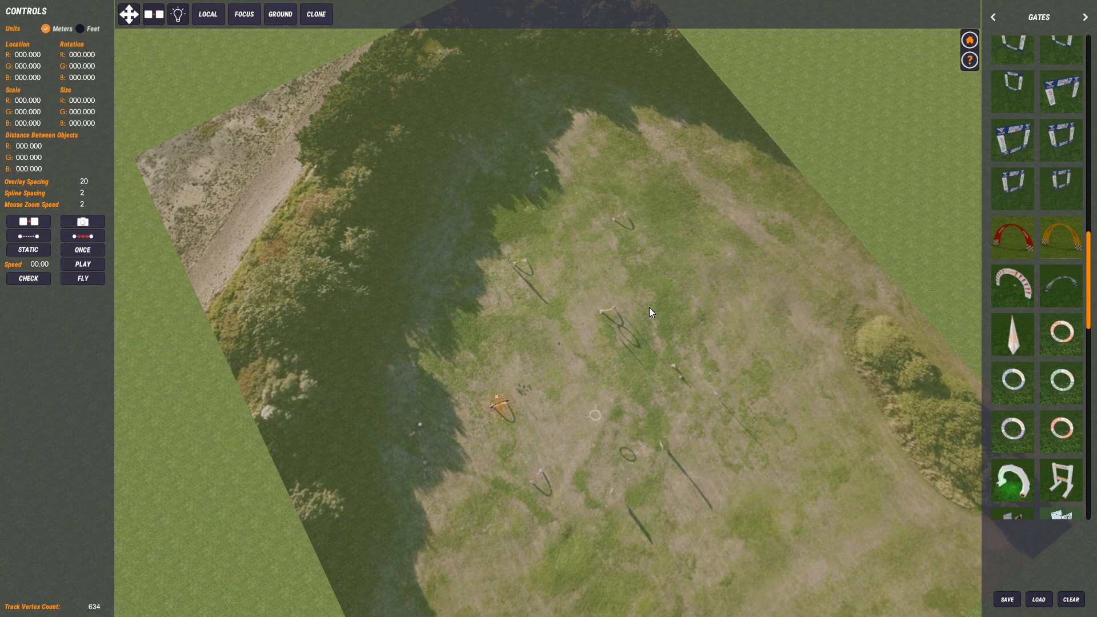
pyautogui.moveTo(514, 327)
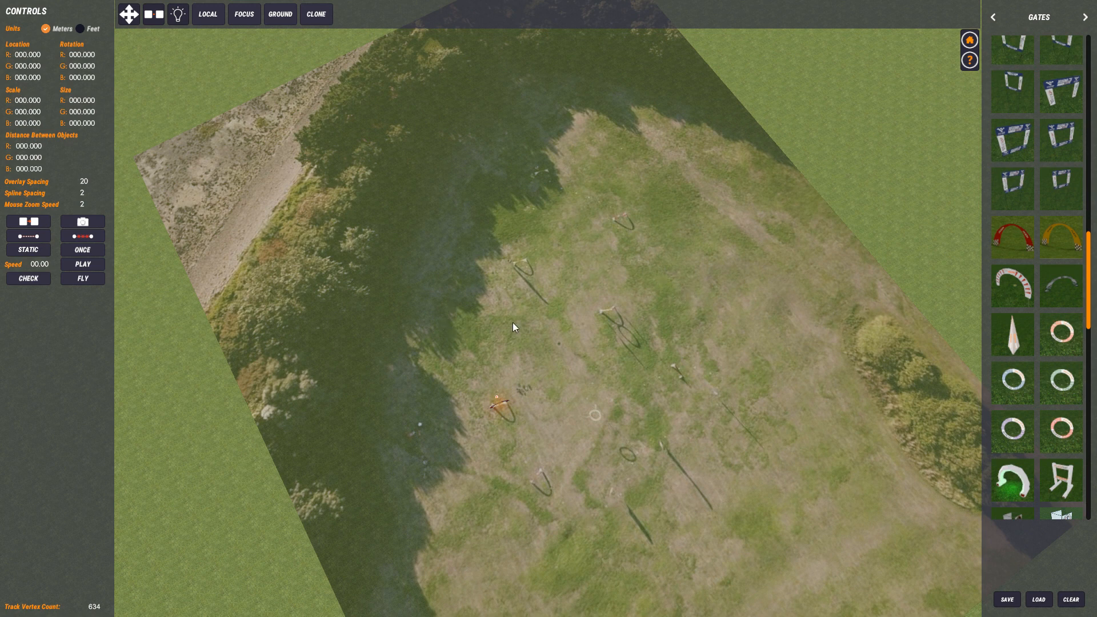
pyautogui.moveTo(530, 314)
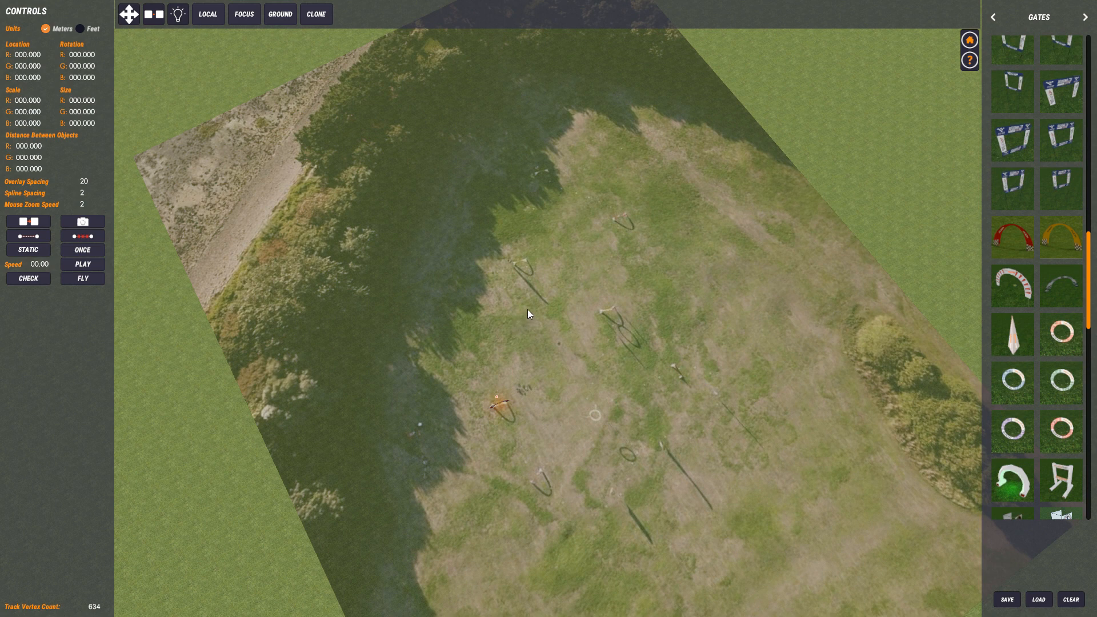
pyautogui.click(566, 323)
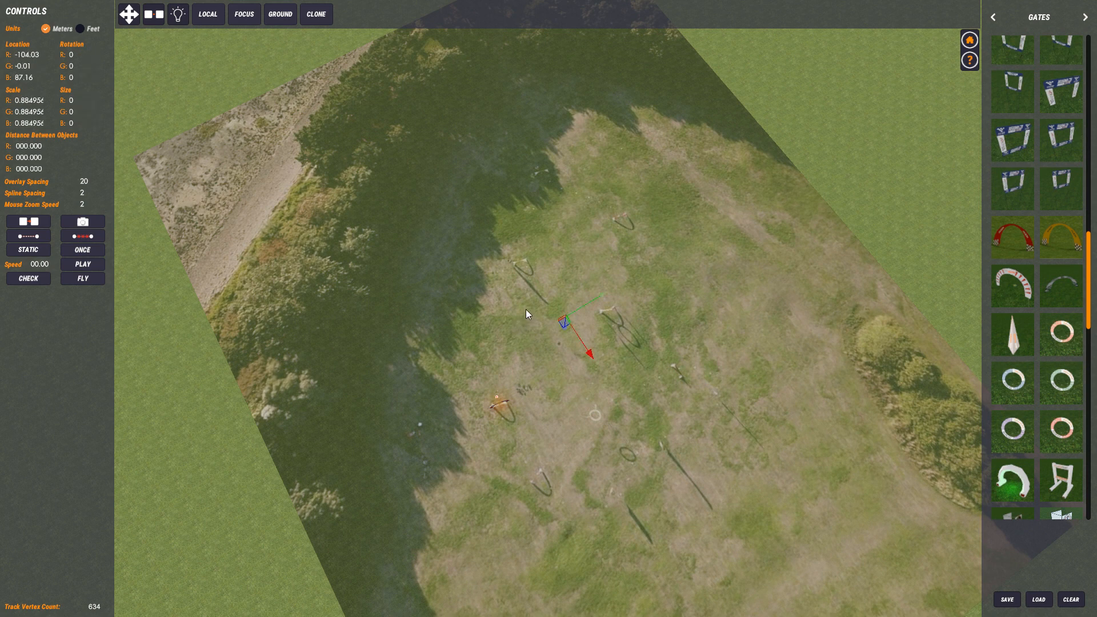
pyautogui.moveTo(879, 229)
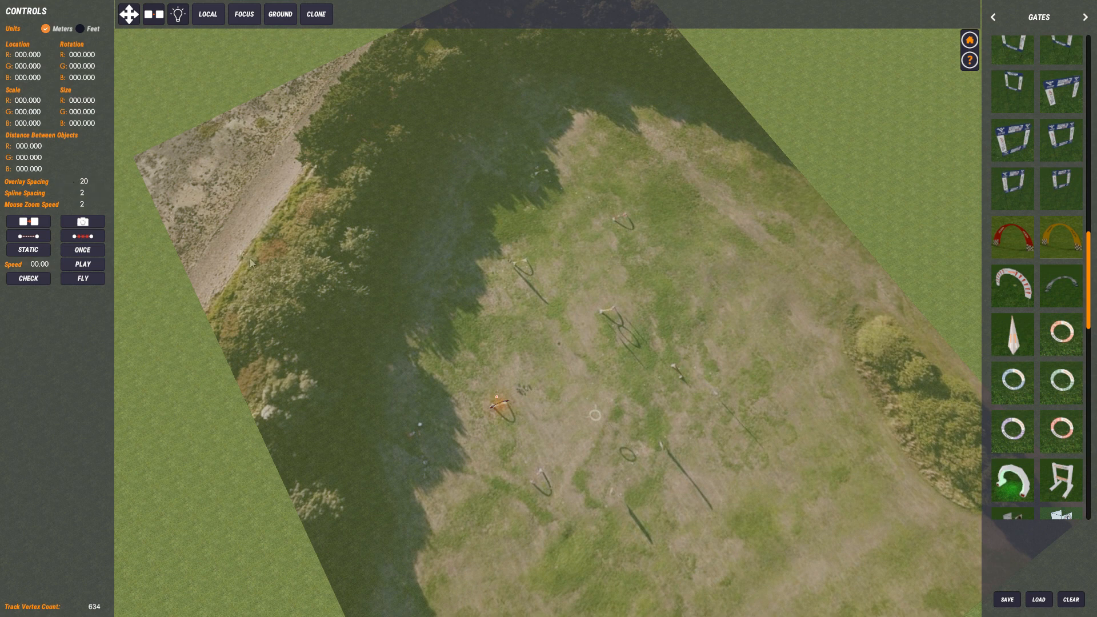
pyautogui.moveTo(314, 311)
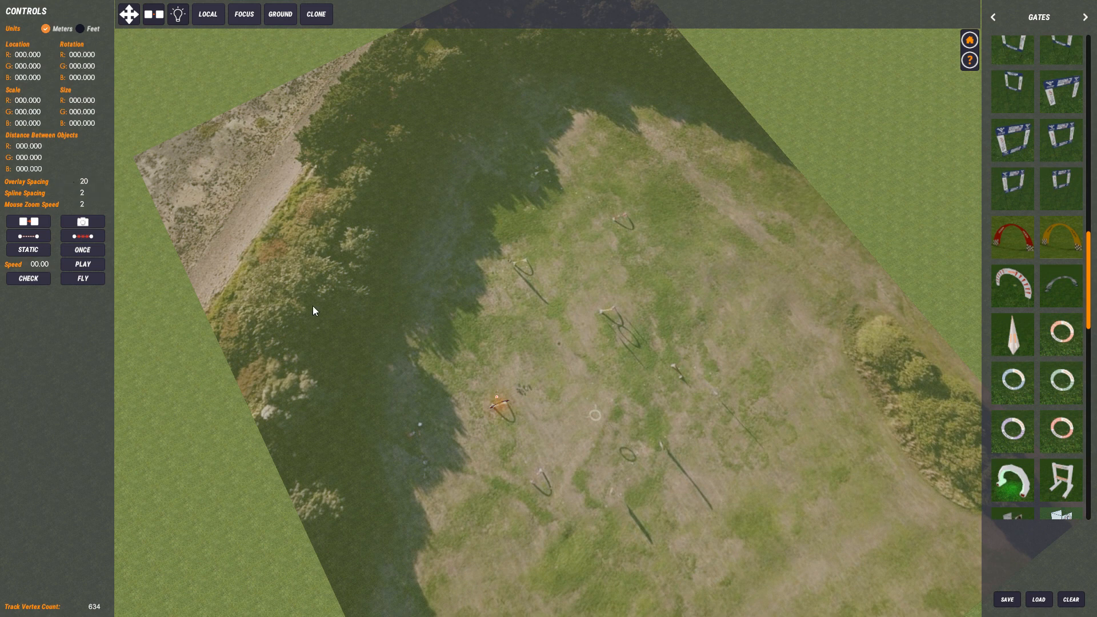
pyautogui.moveTo(502, 408)
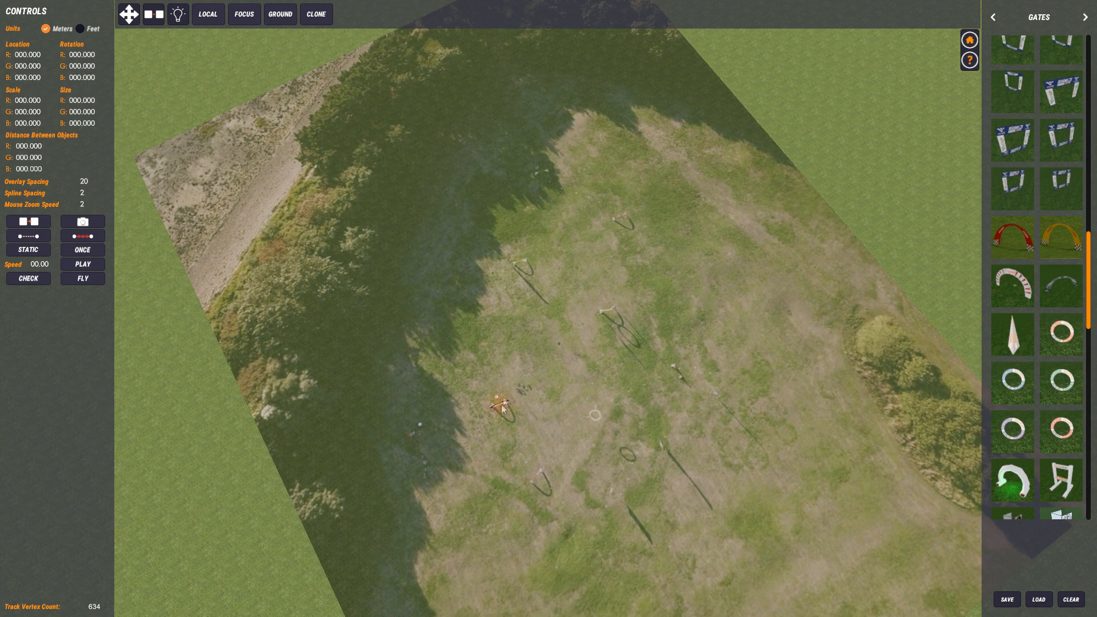
pyautogui.moveTo(90, 188)
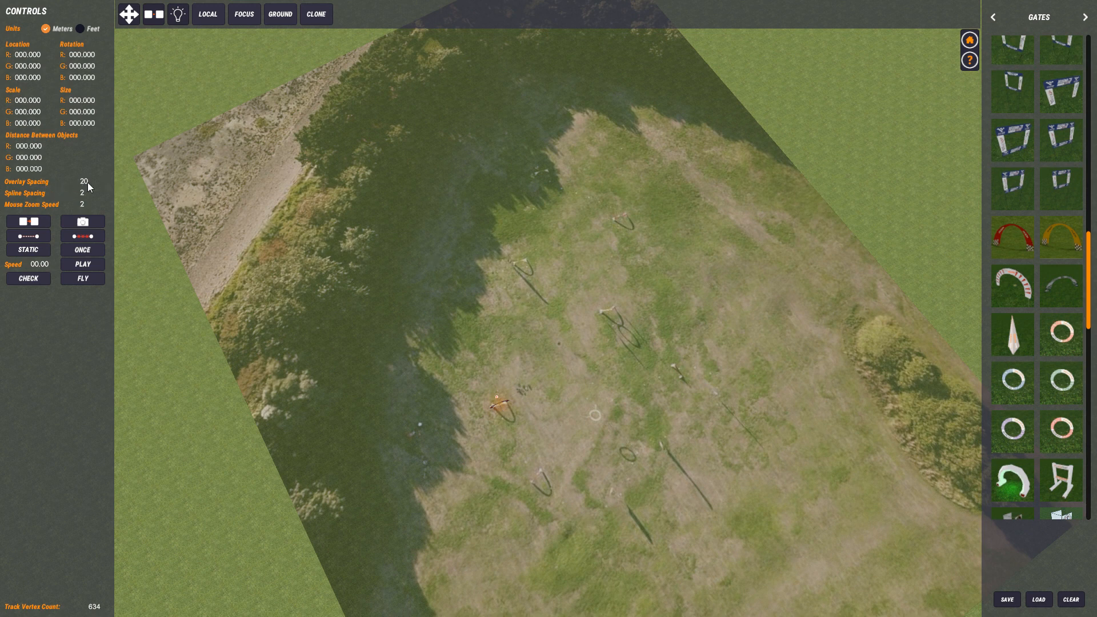
pyautogui.moveTo(574, 168)
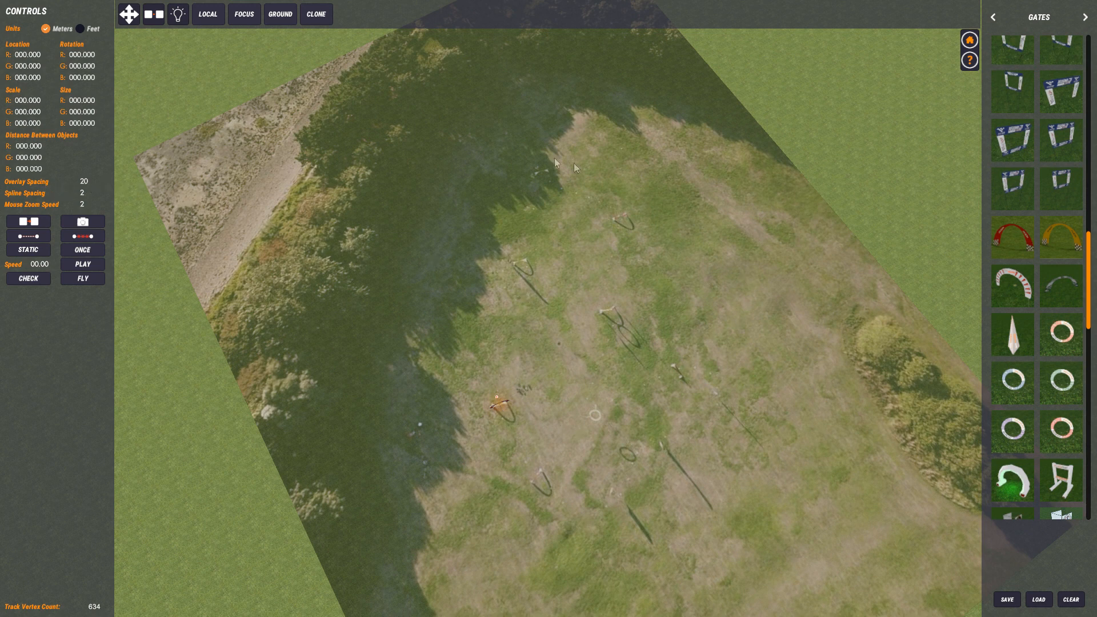
pyautogui.moveTo(728, 269)
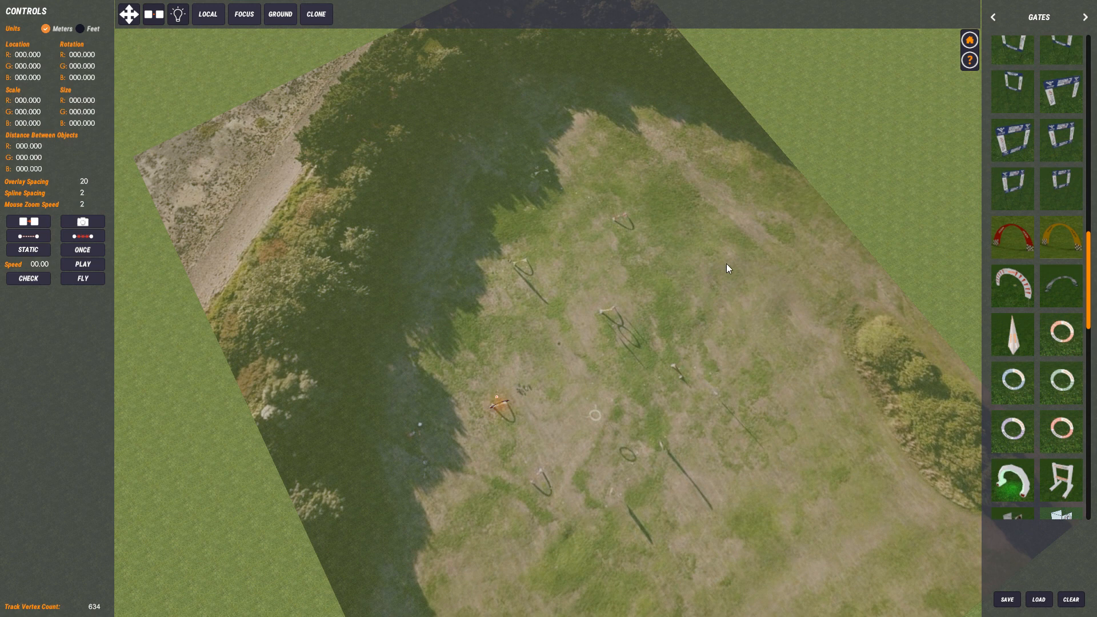